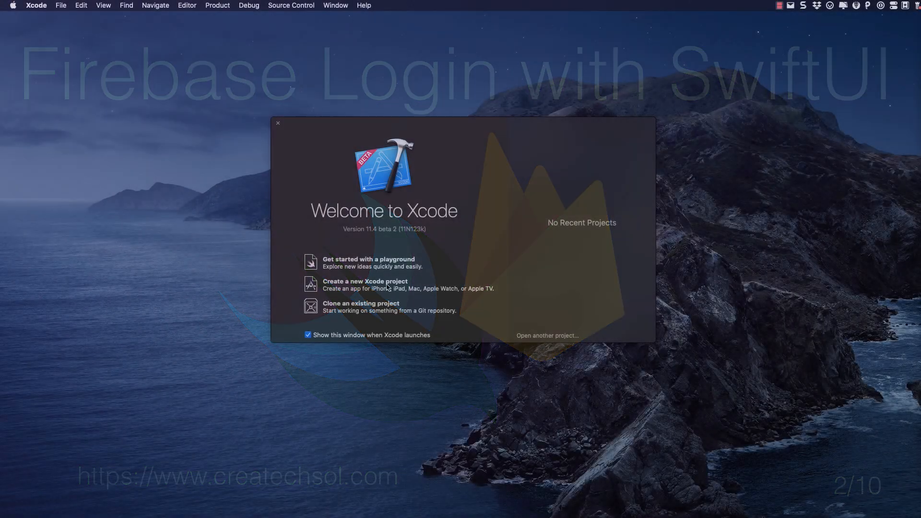
- Create a new SwiftUI app project named 'Firebase Login' saved to the Desktop
left_click(365, 281)
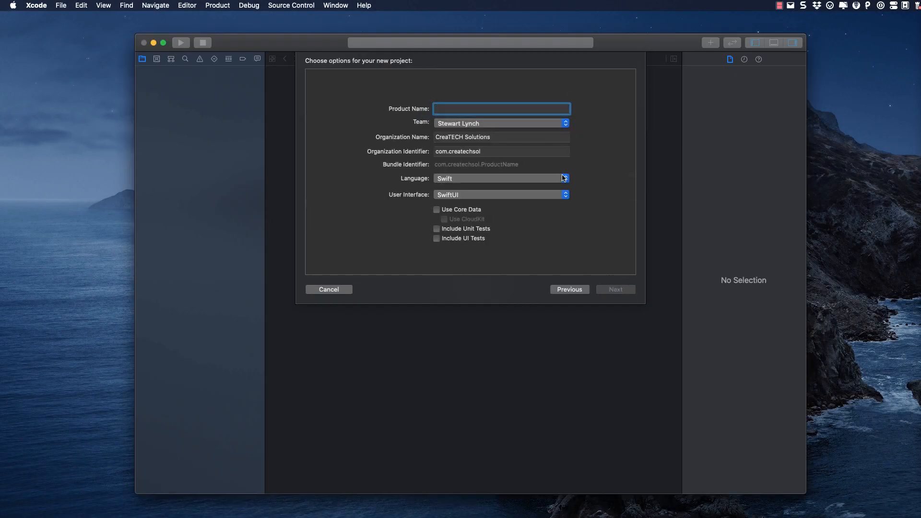
type("Firebase Login")
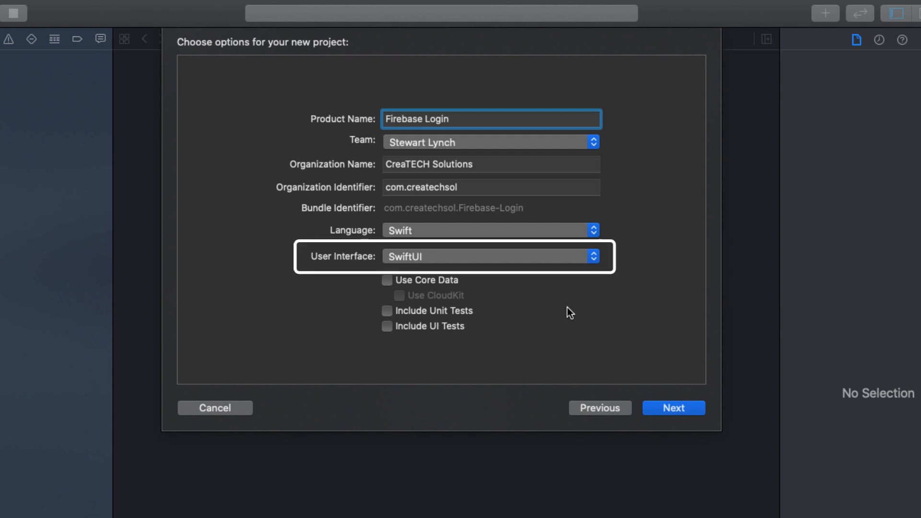
left_click(673, 407)
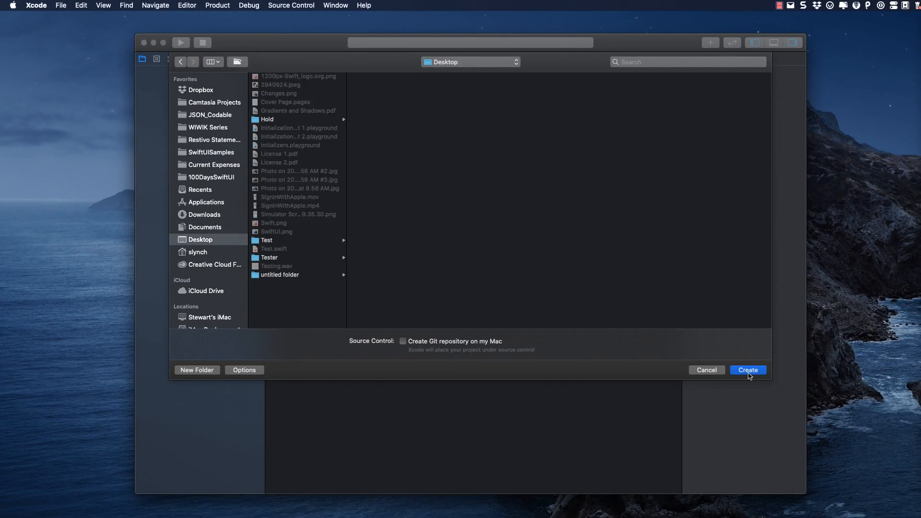
left_click(747, 370)
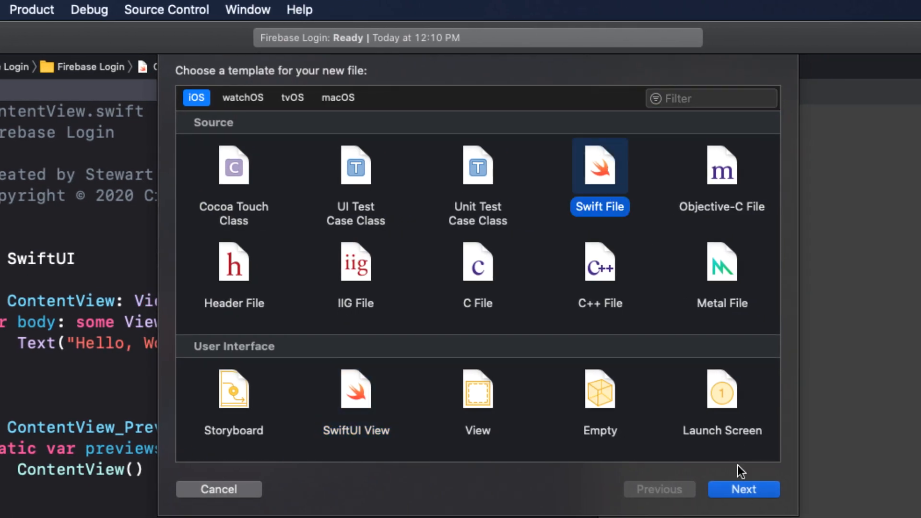
- Add a plain Swift file named UserInfo.swift to the project
left_click(743, 488)
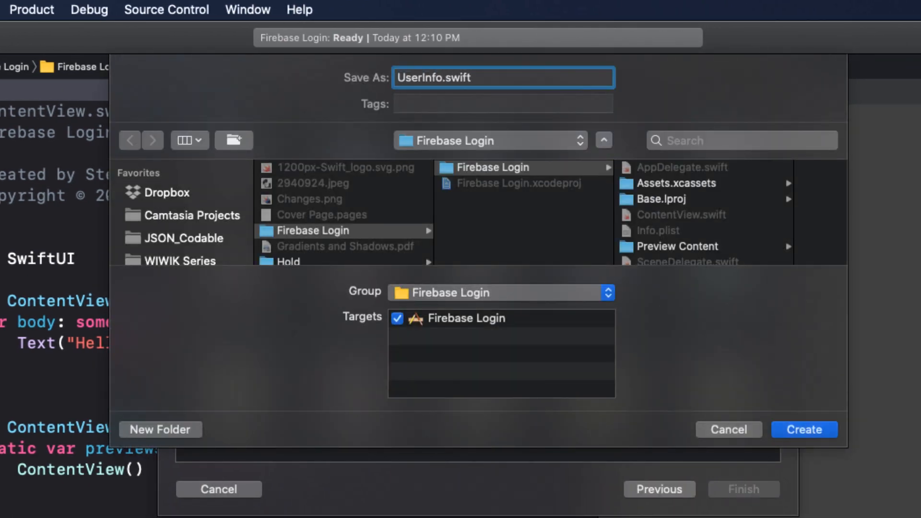
left_click(804, 430)
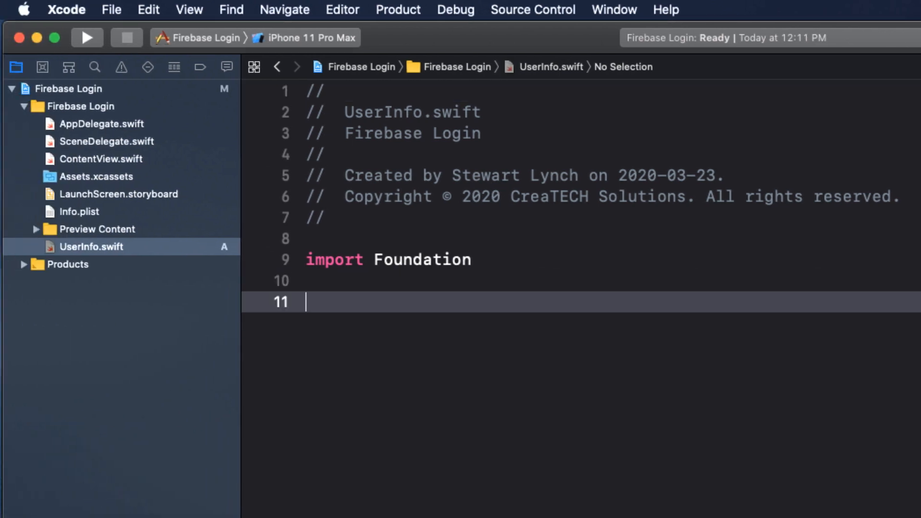
- Declare class UserInfo: ObservableObject with an FBAuthState enum of undefined, signedOut, signedIn
type("class UserInfo {")
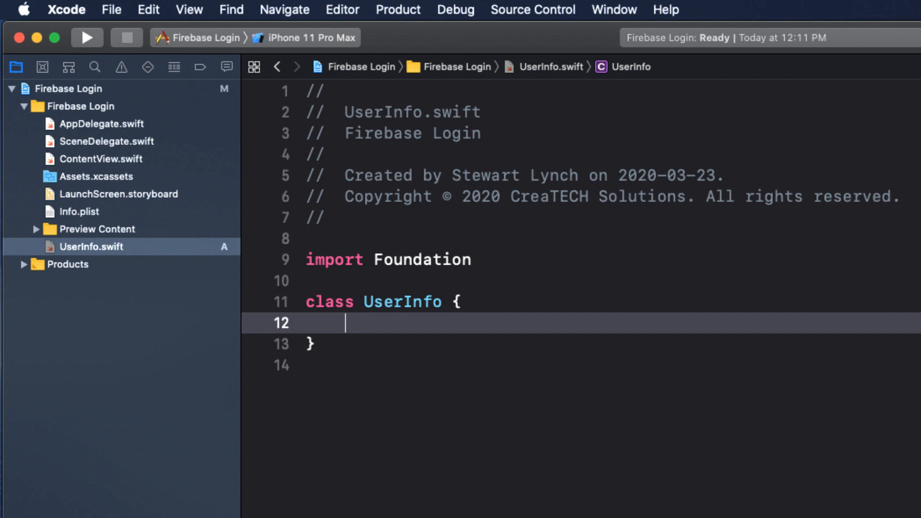
type(": ObservableObject")
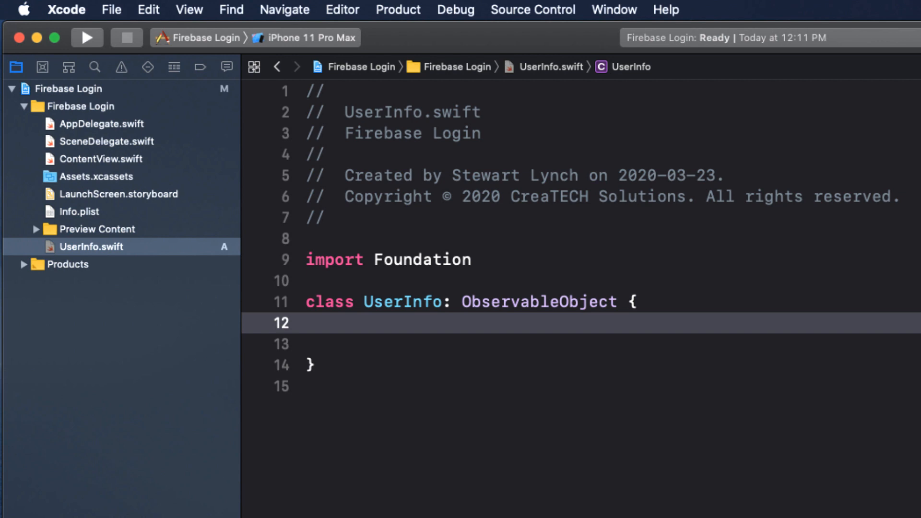
type("enum FB")
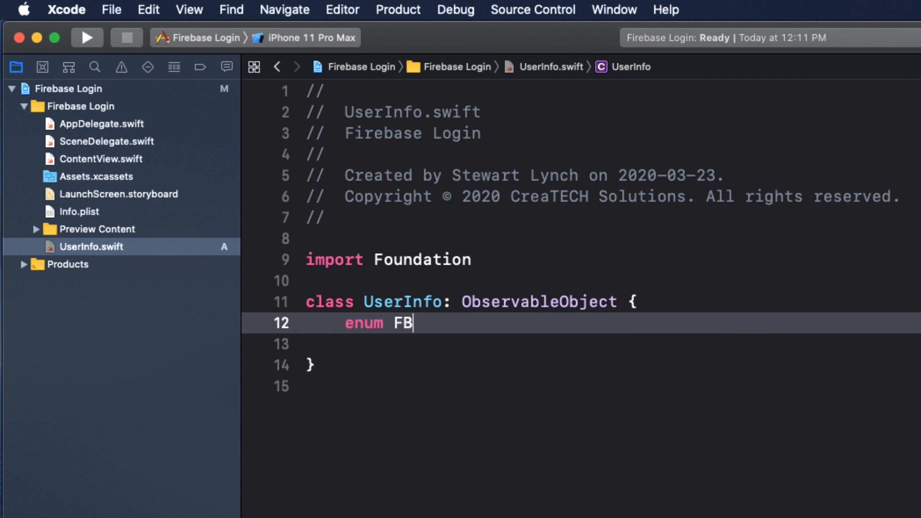
type("AuthState {")
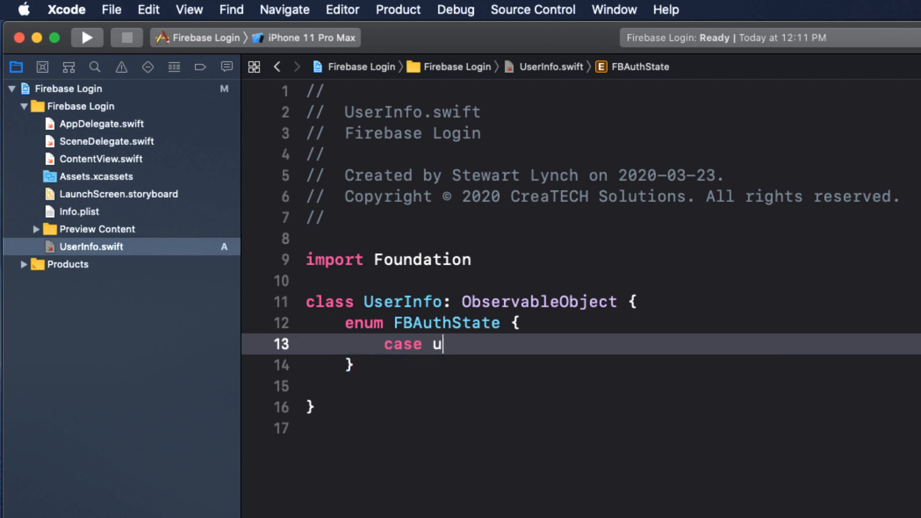
type("ndefined, signedOut, si")
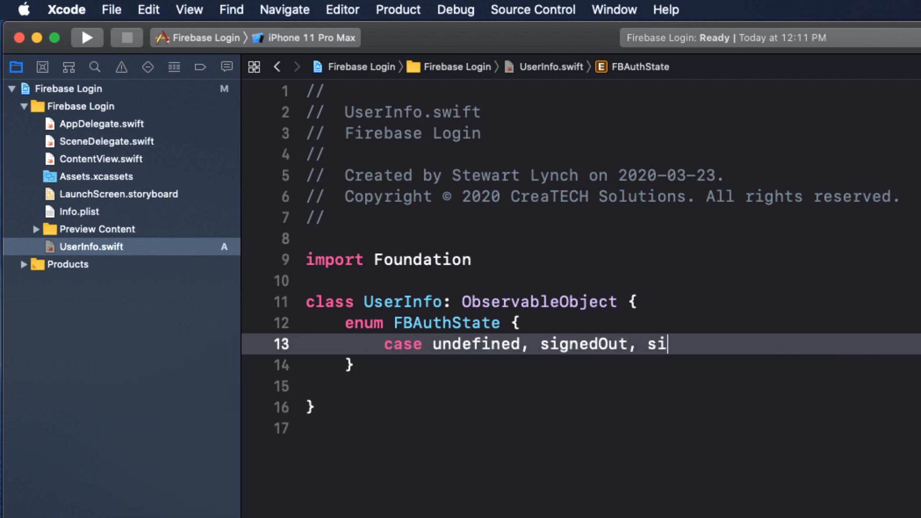
type("gnedIn")
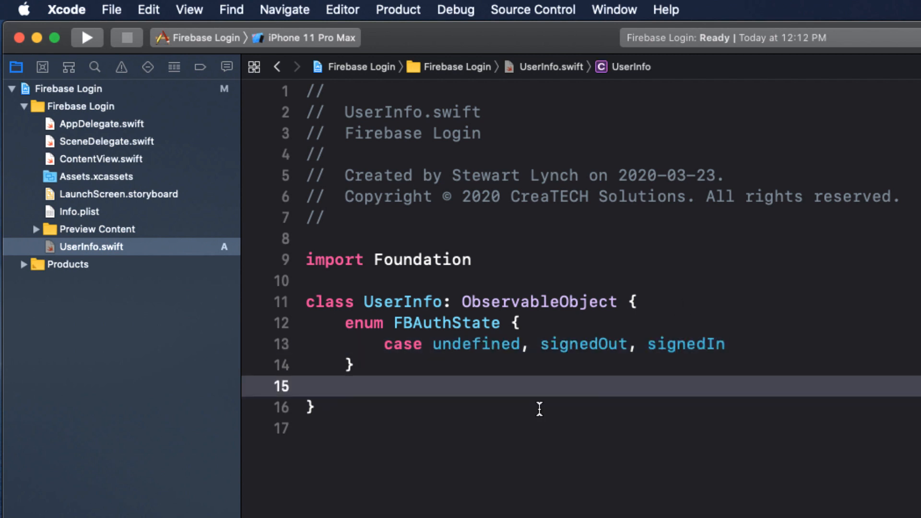
- Add var isUserAuthenticated: FBAuthState defaulting to .undefined
type("var is")
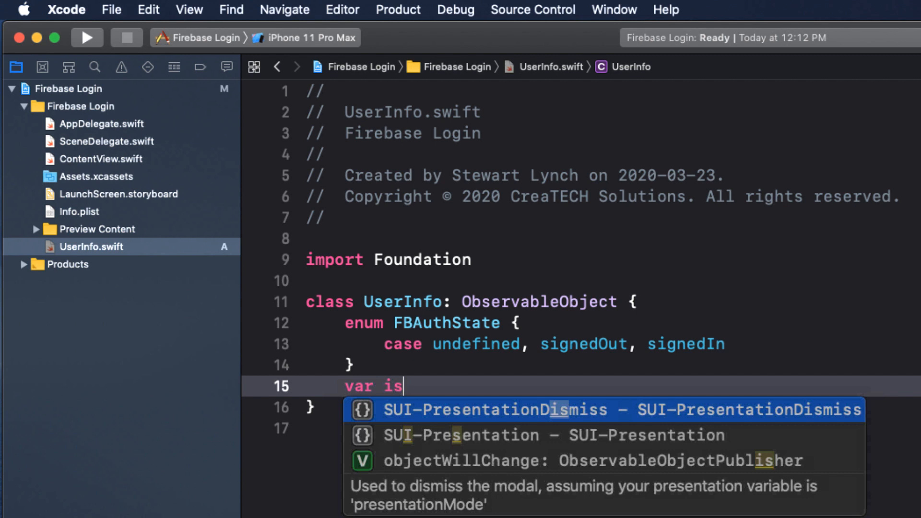
type("UserAuthent")
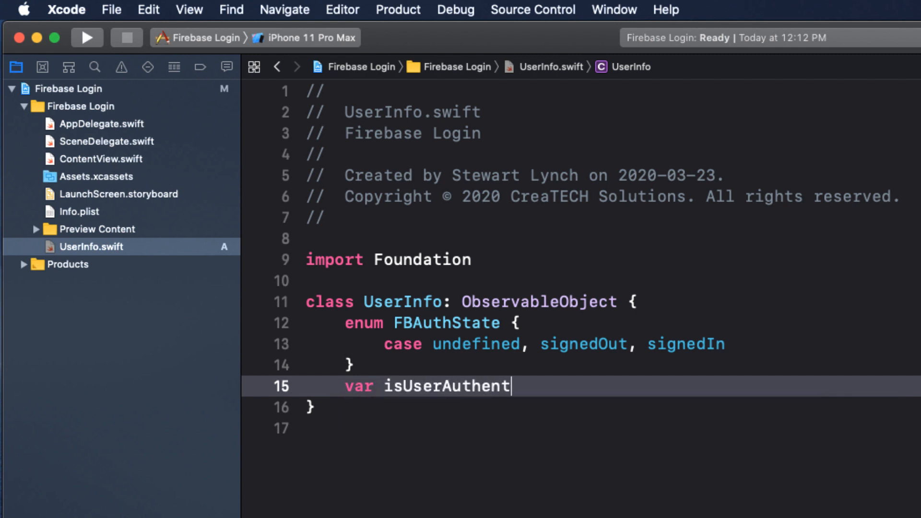
type("icated")
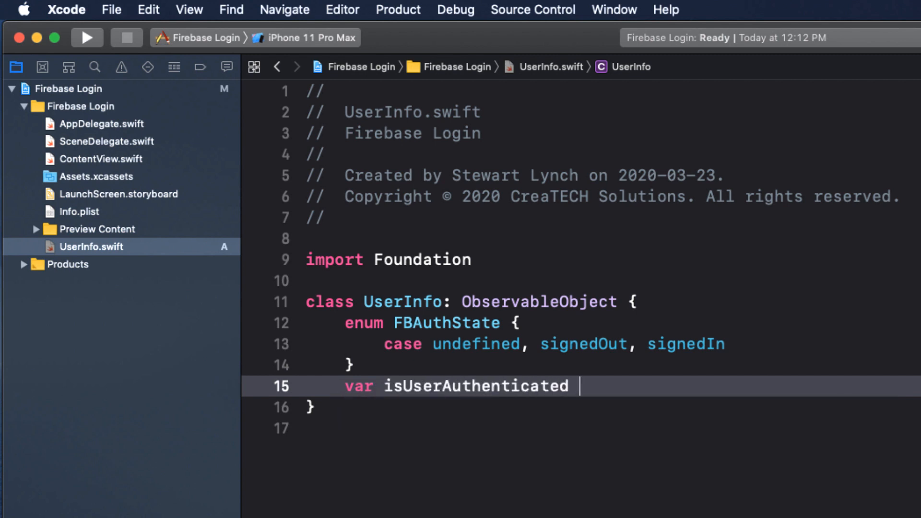
type(": FBAuthState")
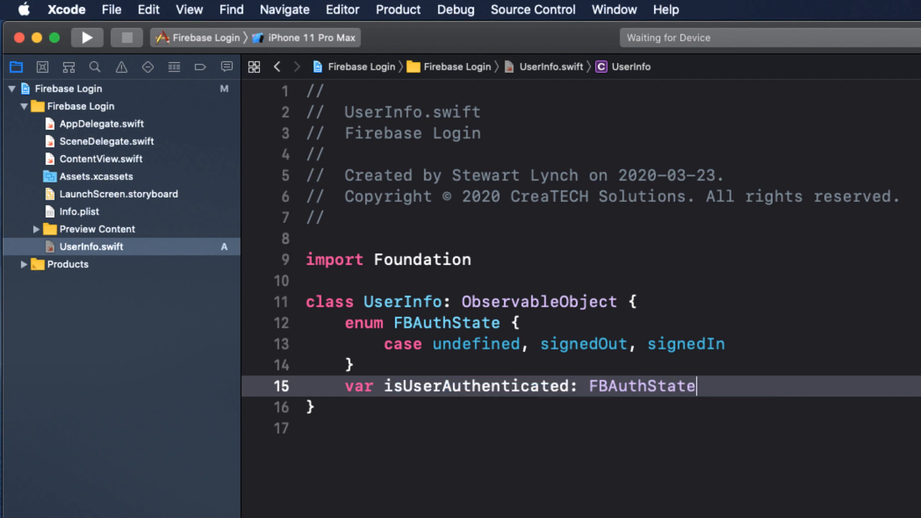
type("= .undefined")
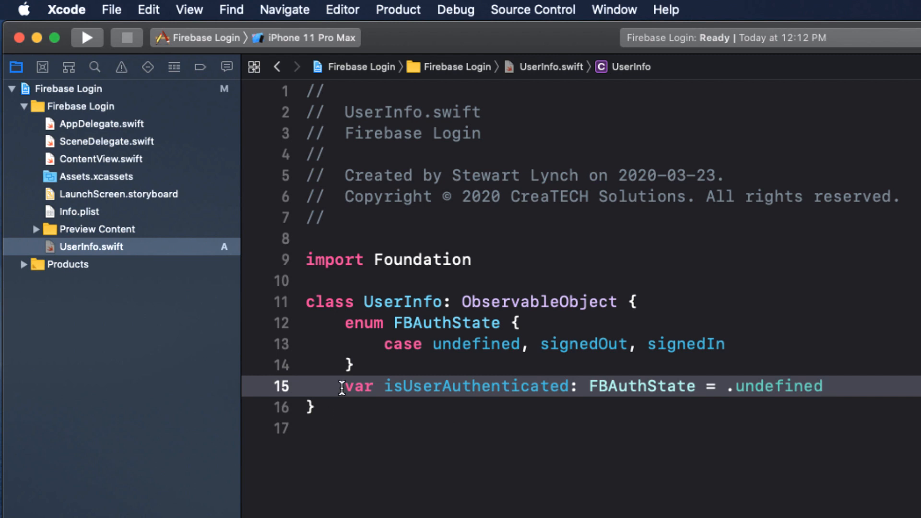
left_click(357, 386)
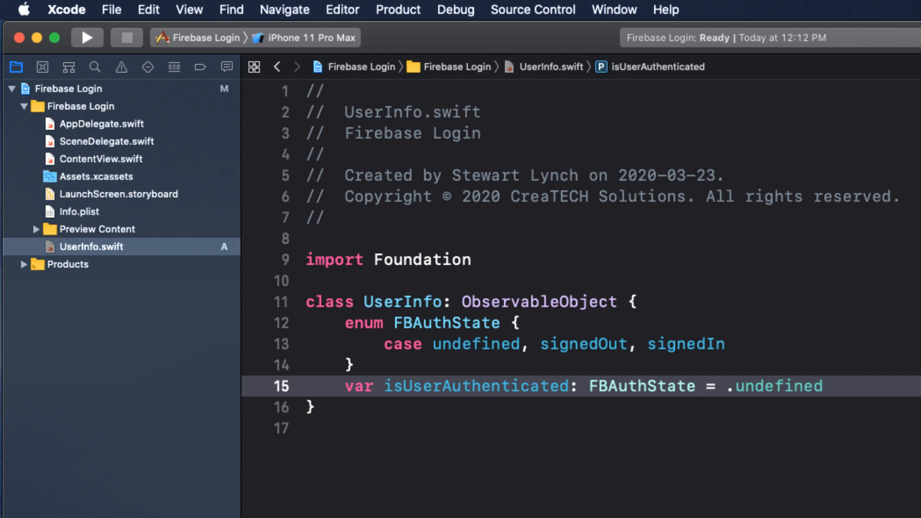
type("@Published")
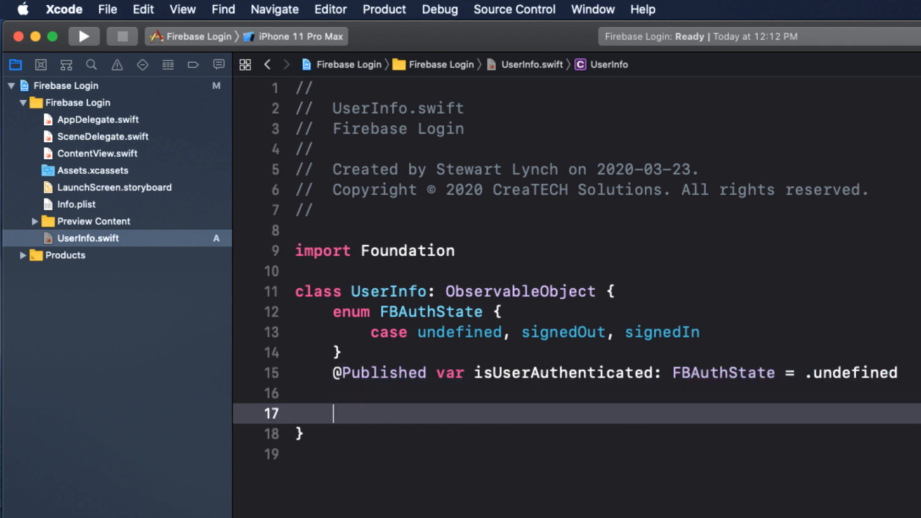
type("func configure")
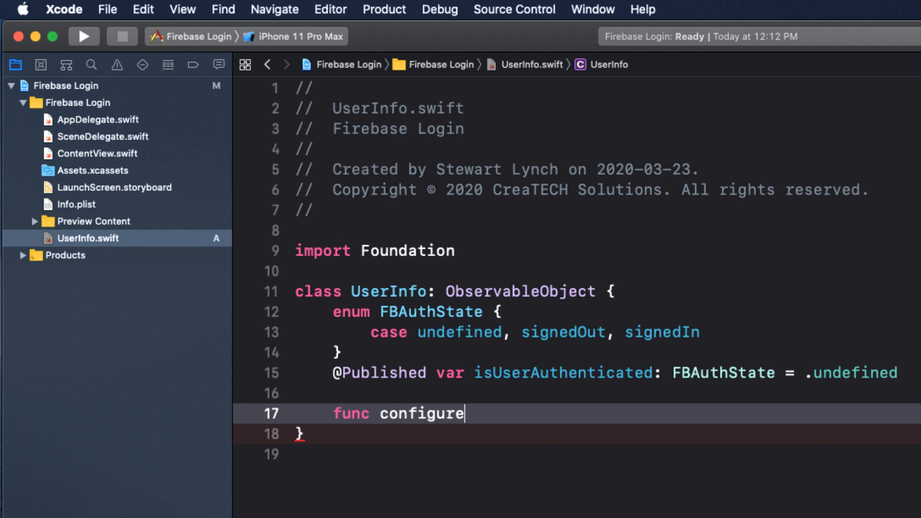
type("FirebaseStateDid")
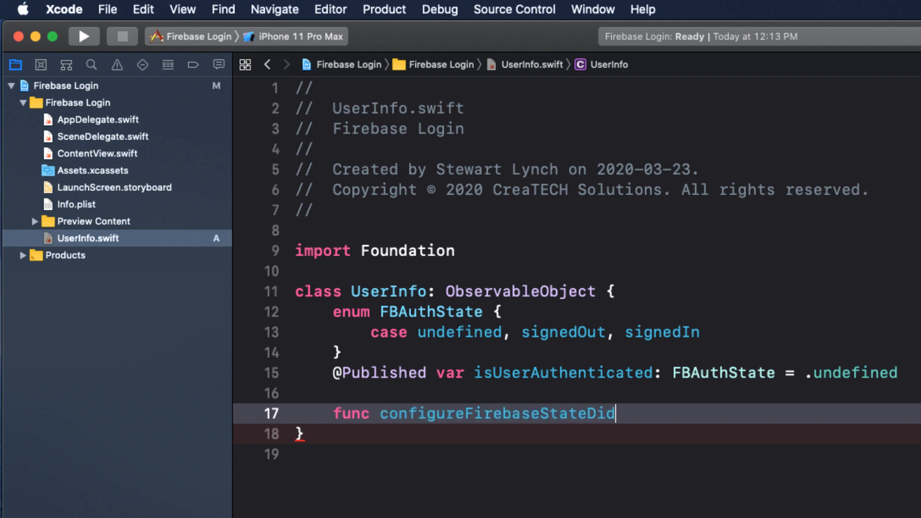
type("Change() {")
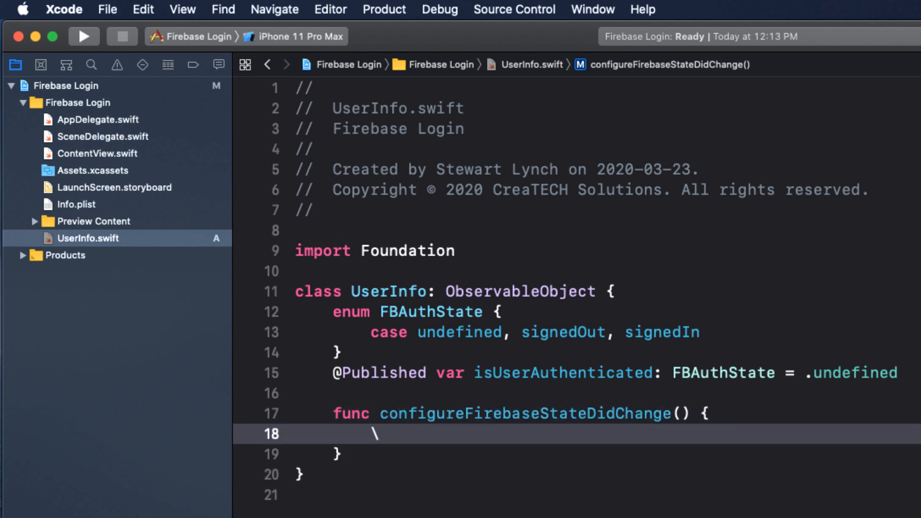
key("Backspace")
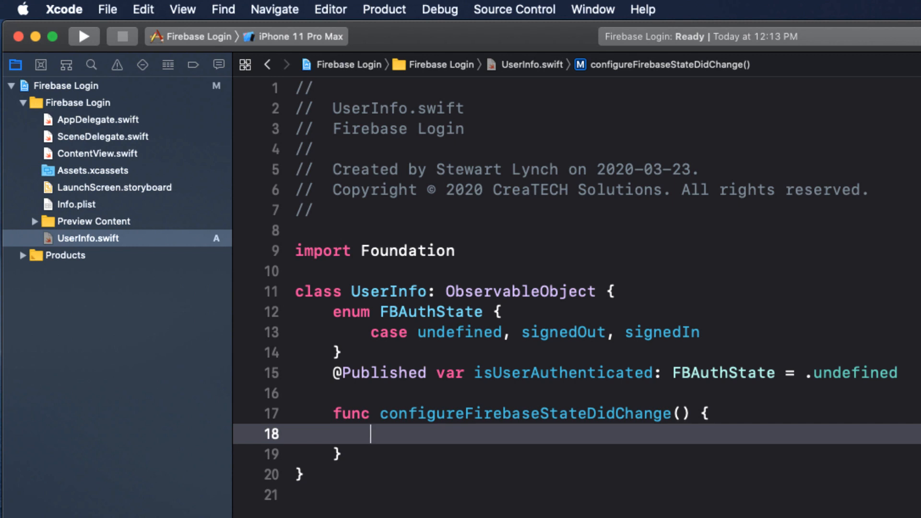
- Set self.isUserAuthenticated = .signedOut and comment out the .signedIn assignment
type("s")
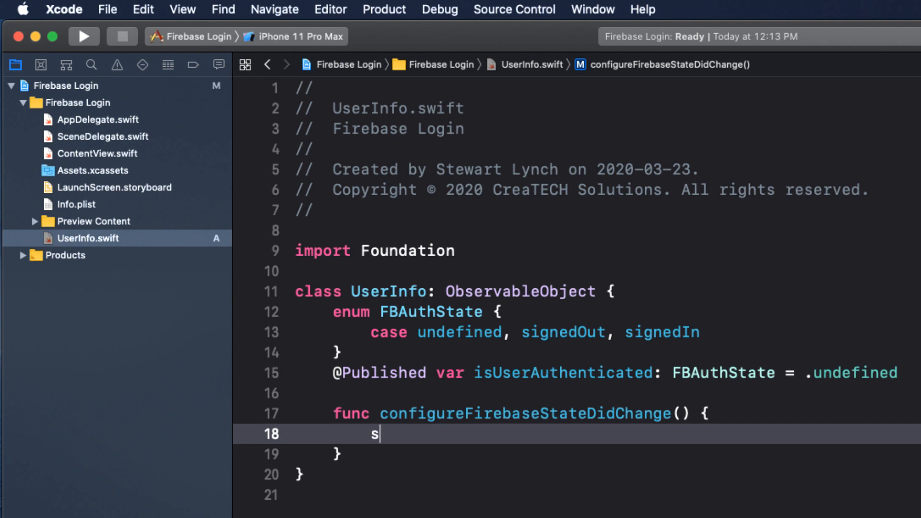
type("elf.isUserAuthenticated")
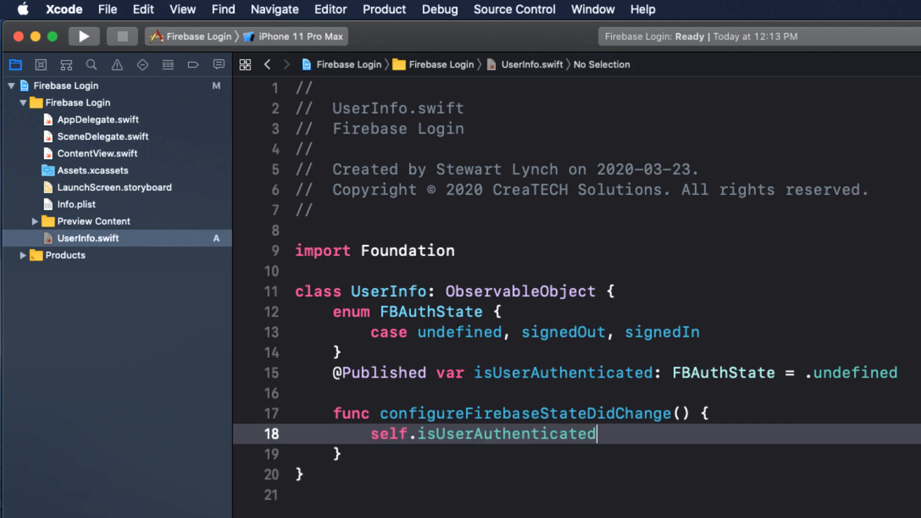
type("= .signedOut")
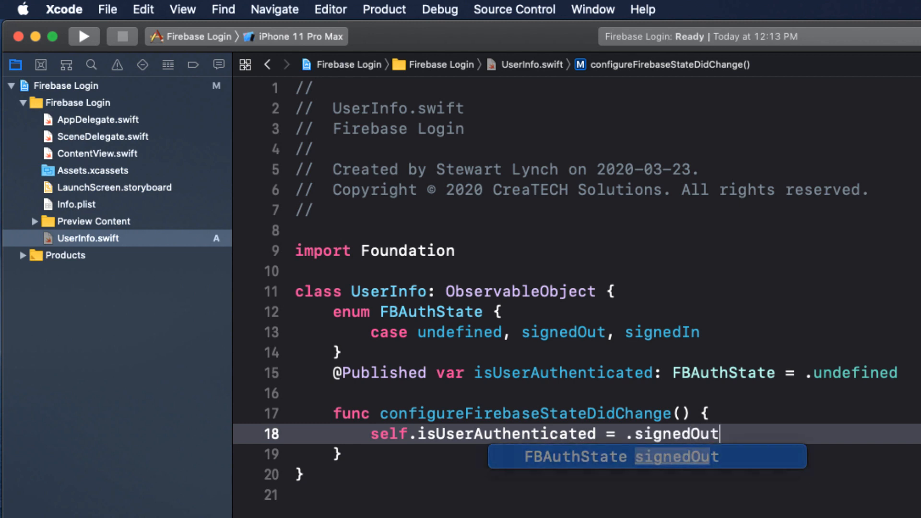
type("self.isUserAuthenticated =")
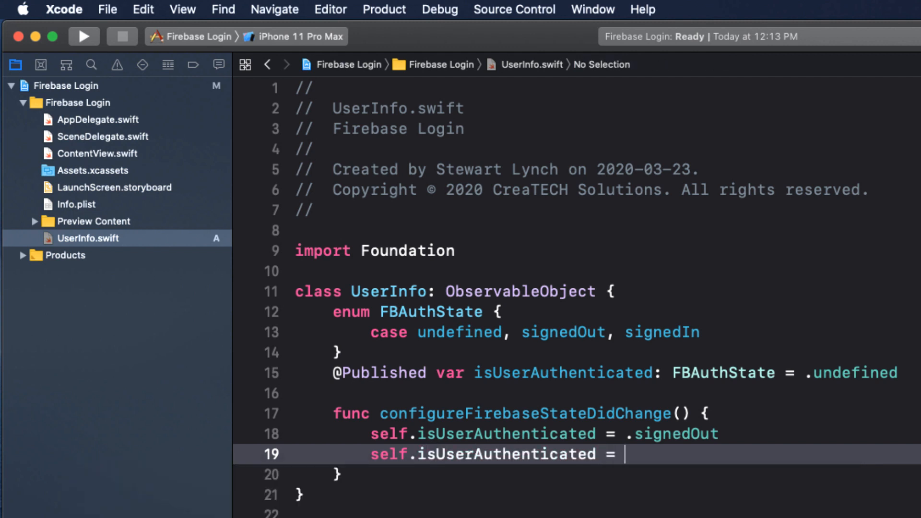
type(".signedIn")
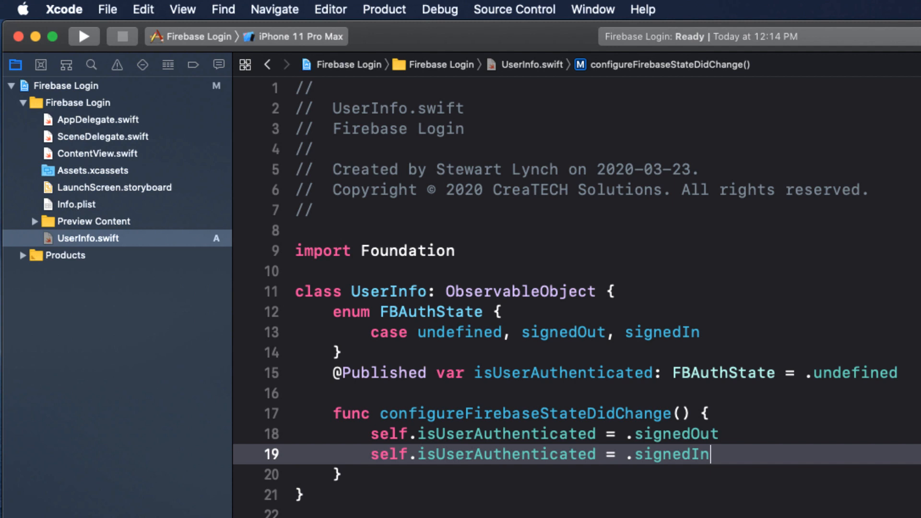
mouse_move(904, 454)
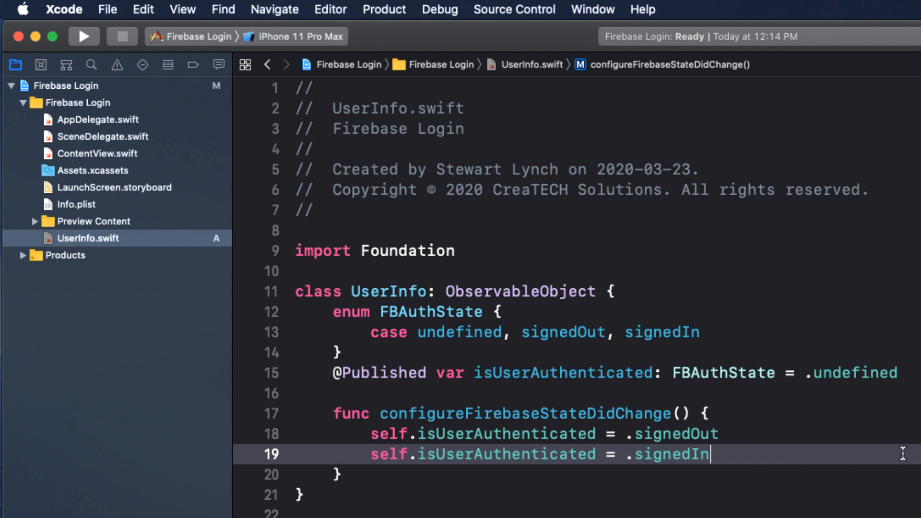
key("cmd+/")
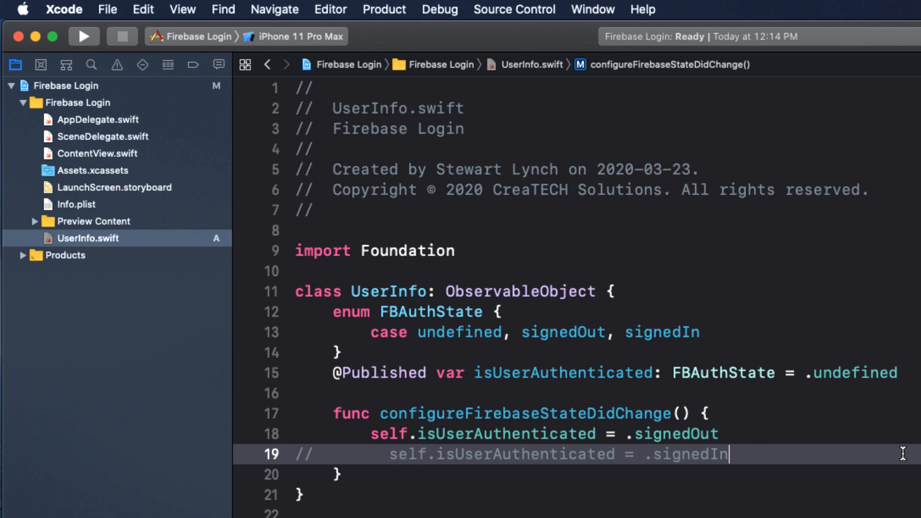
left_click(89, 238)
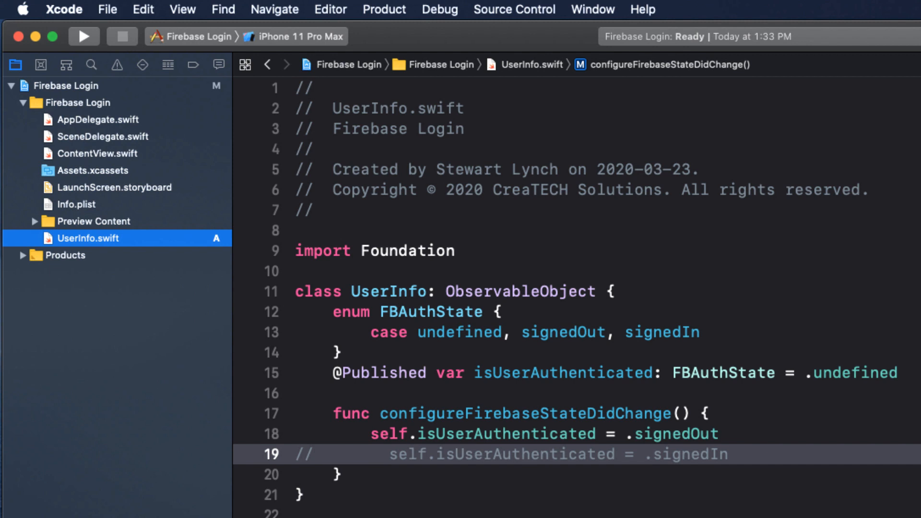
- In SceneDelegate add var userInfo = UserInfo() and attach .environmentObject(userInfo) to ContentView()
left_click(103, 136)
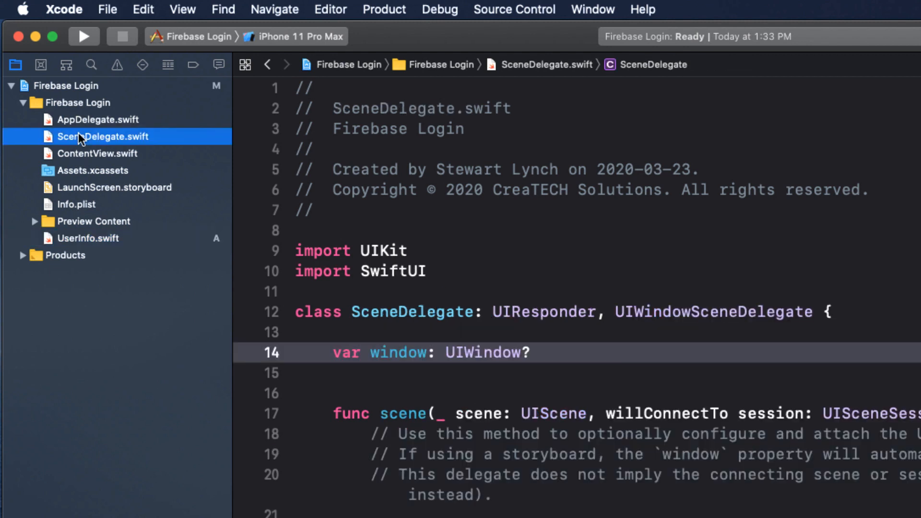
left_click(535, 352)
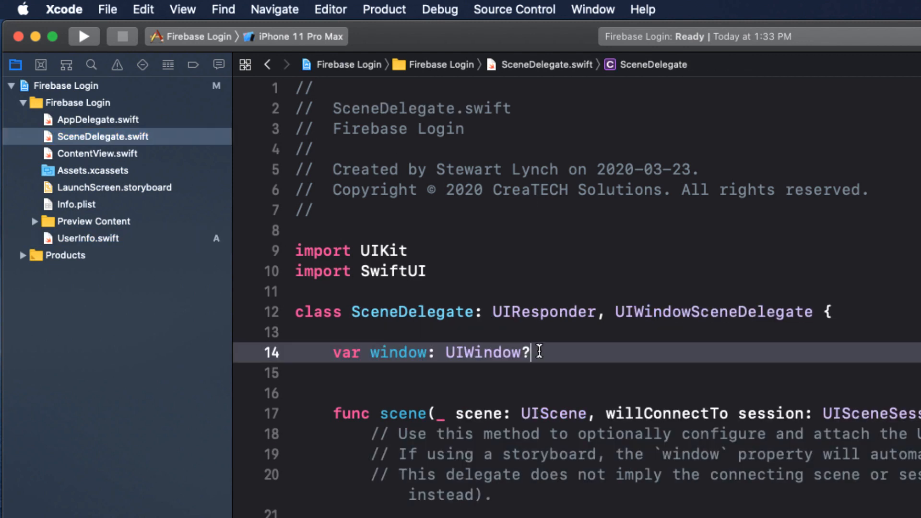
type("var userInfo = U")
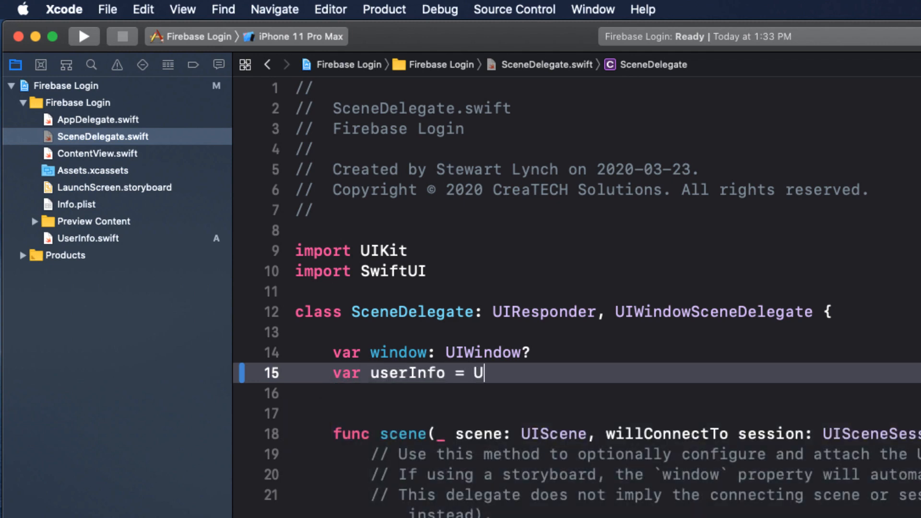
type("serInfo(")
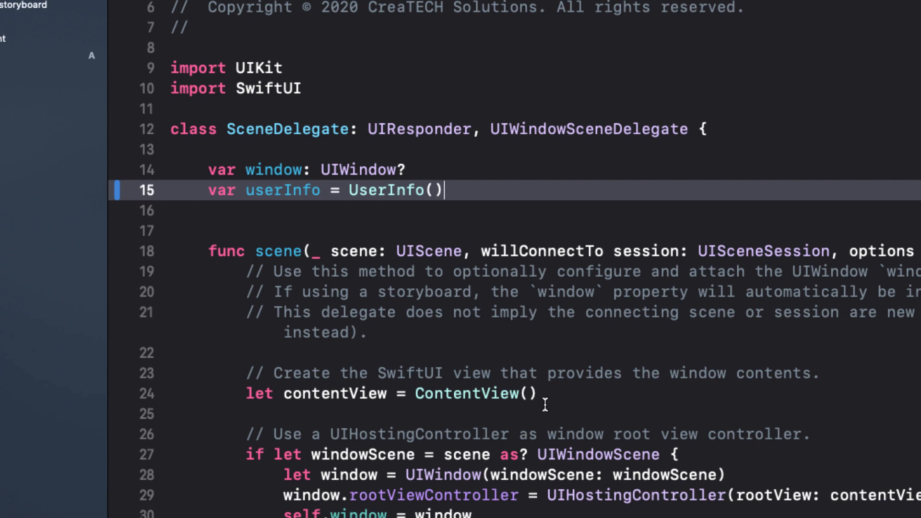
type(".environmentObject(userInfo")
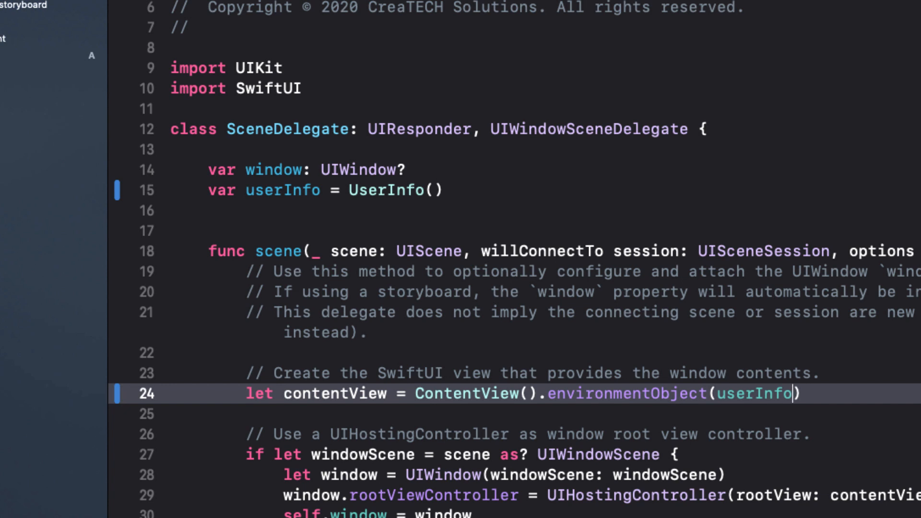
left_click(43, 42)
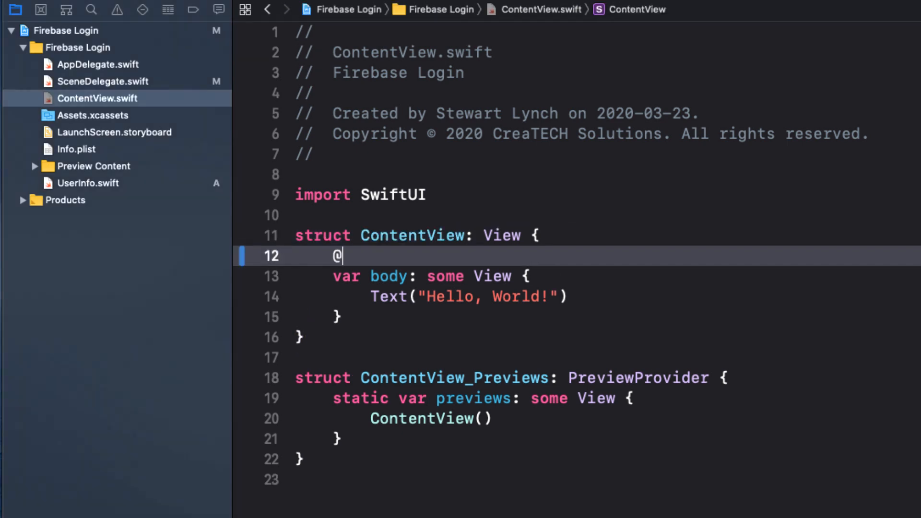
type("EnvironmentObject va")
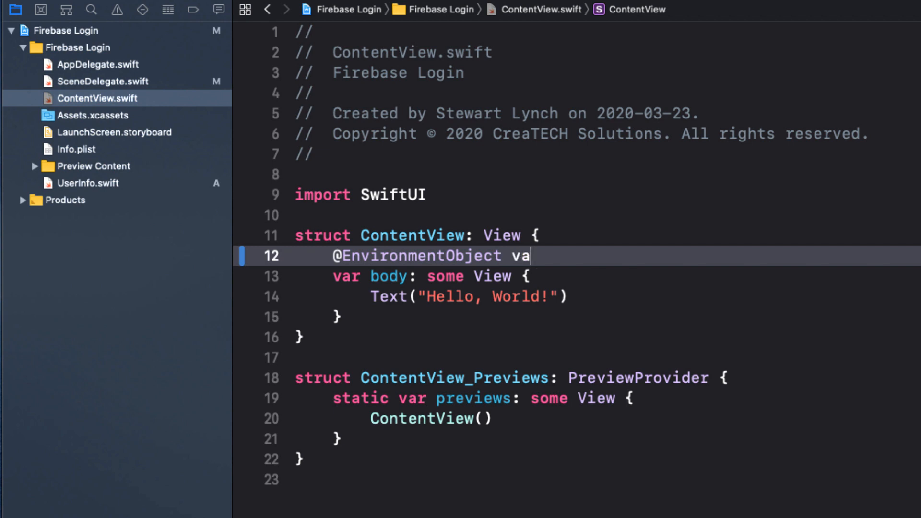
type("r userInfo:")
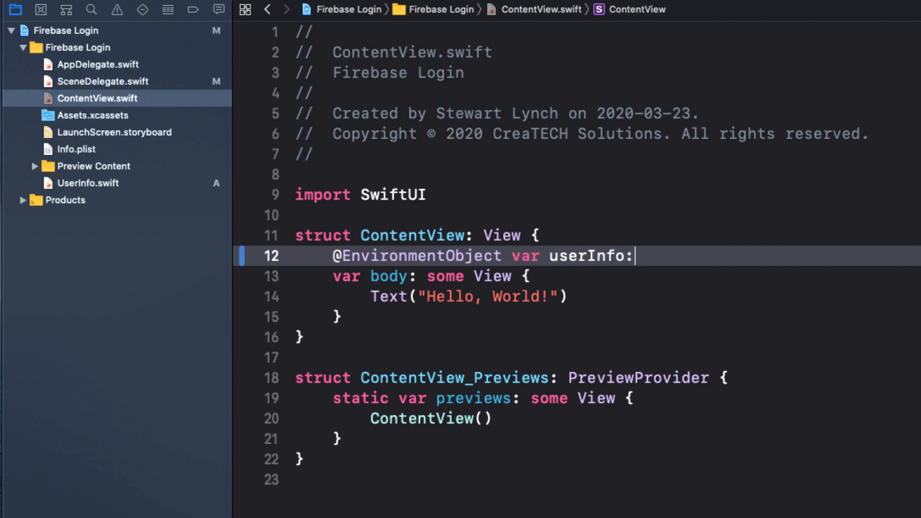
type("UserInfo")
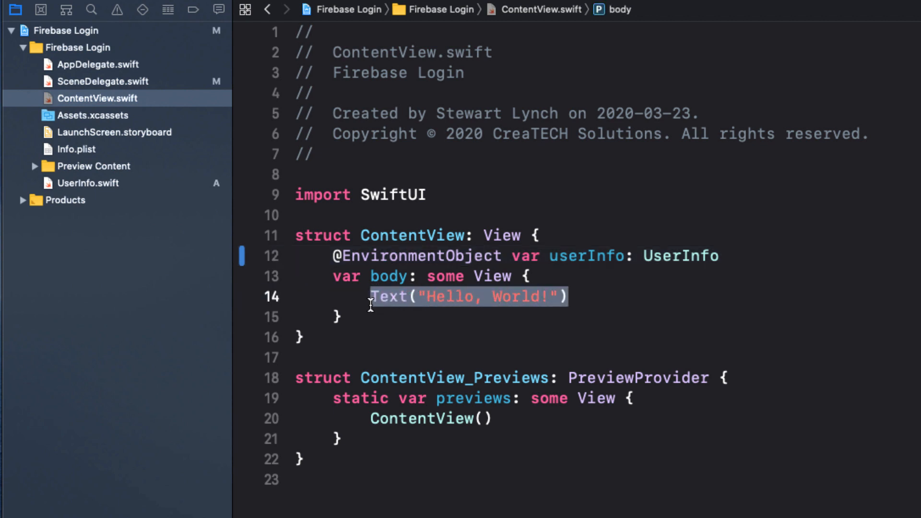
- Show Text("Loading...") when isUserAuthenticated is .undefined and start the signedOut branch
type("if userInfo")
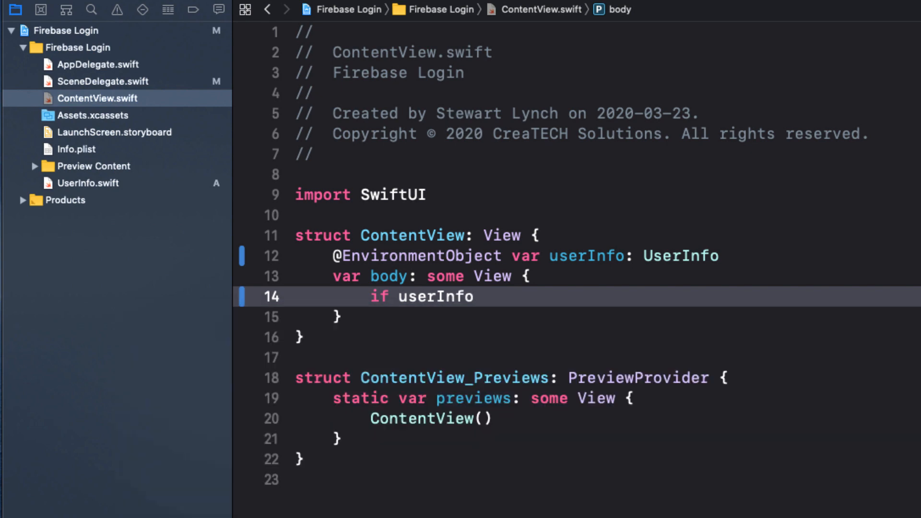
type(".isUserAuthenticated ==")
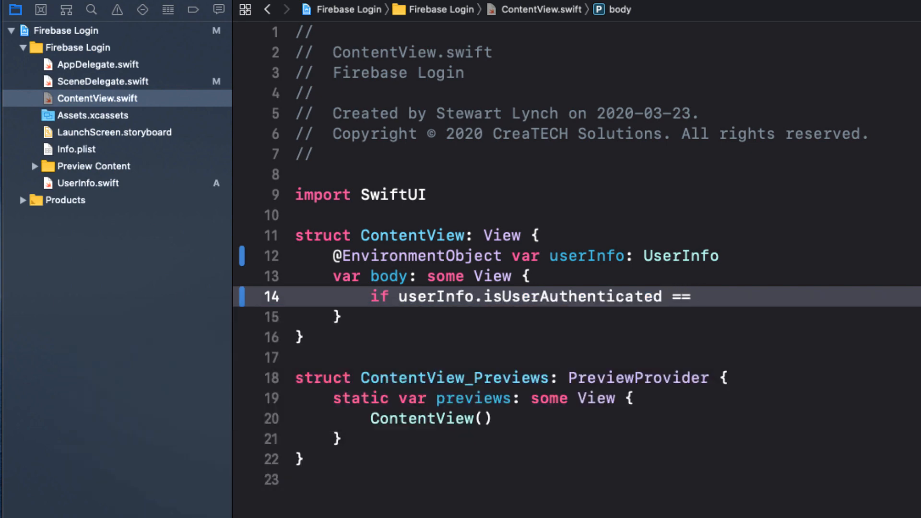
type(".undefined {")
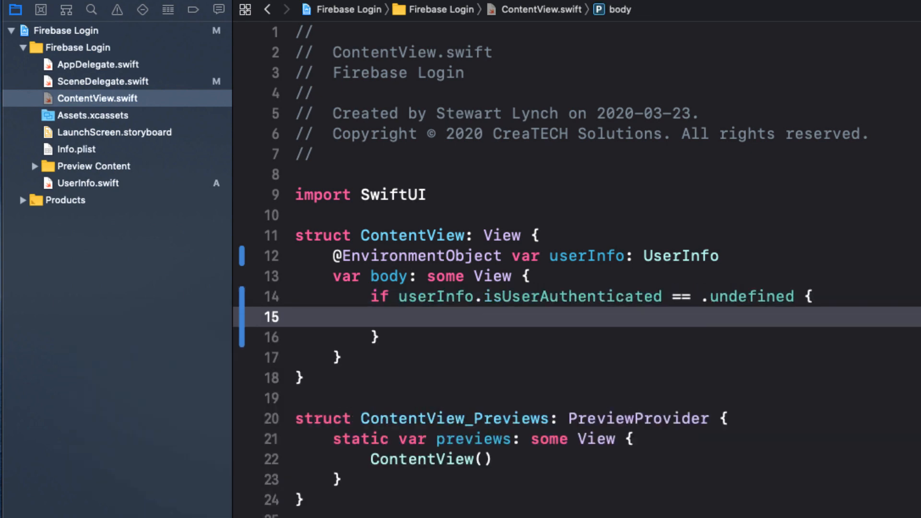
type("Text(\"\")")
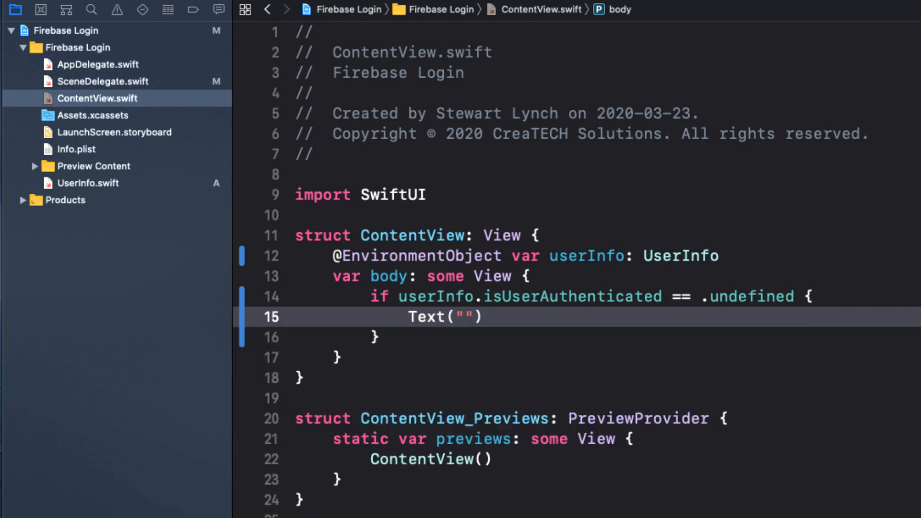
type("Loading...")
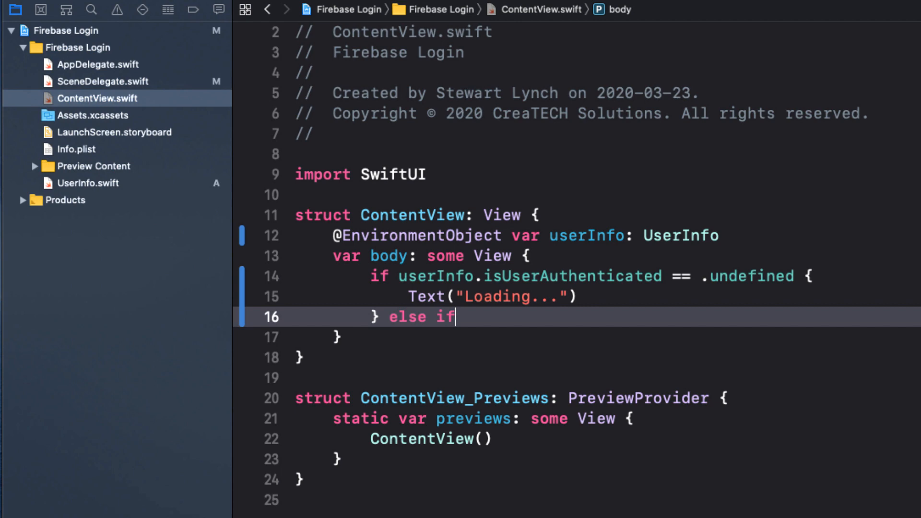
type("userInfo.isUserAuthenticated == .signedOut {")
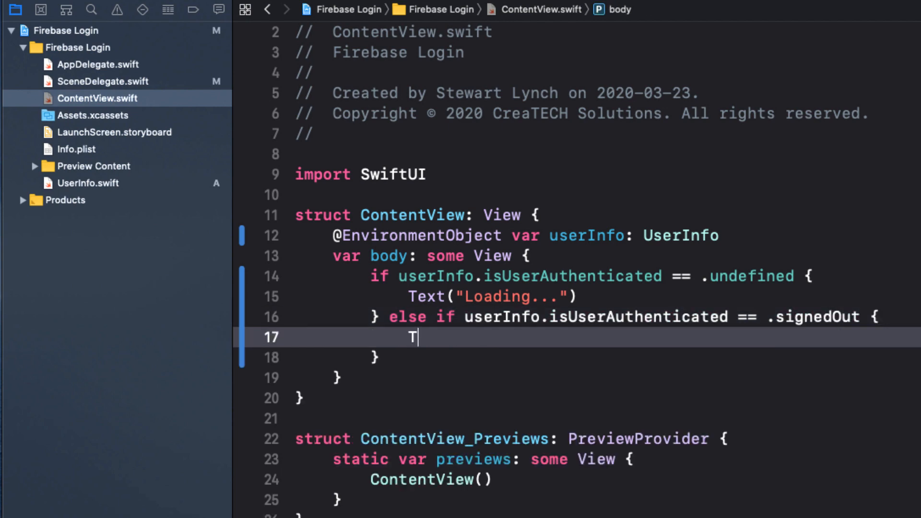
- Show Text("Login View") when signed out and Text("Home View") otherwise, then begin a Group
type("ext(\"Login View\"")
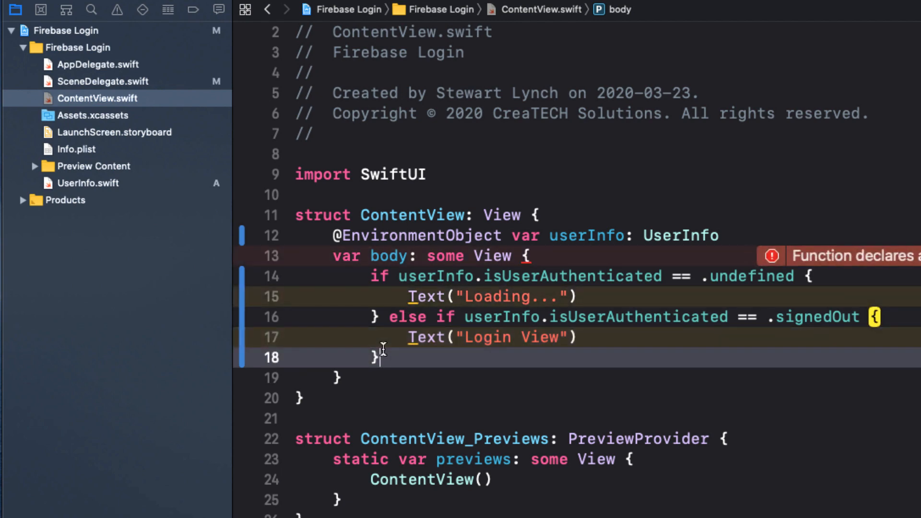
type("else")
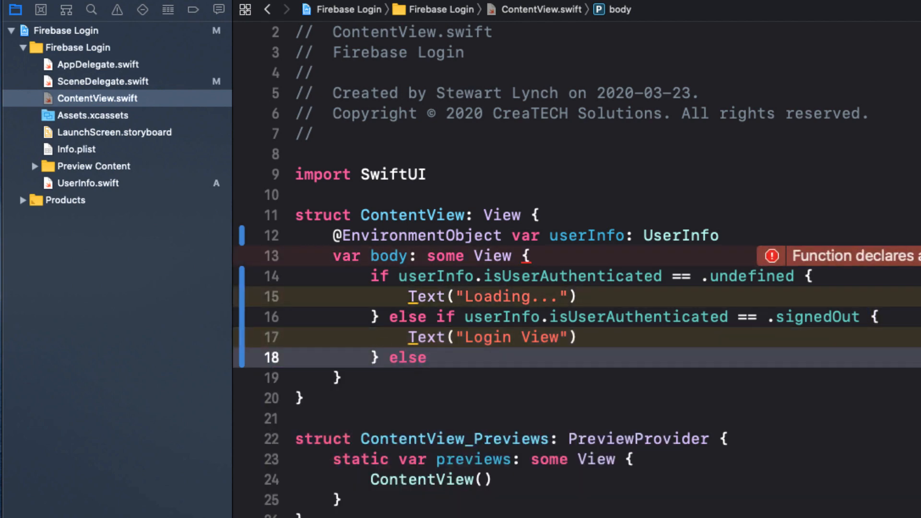
type("Text")
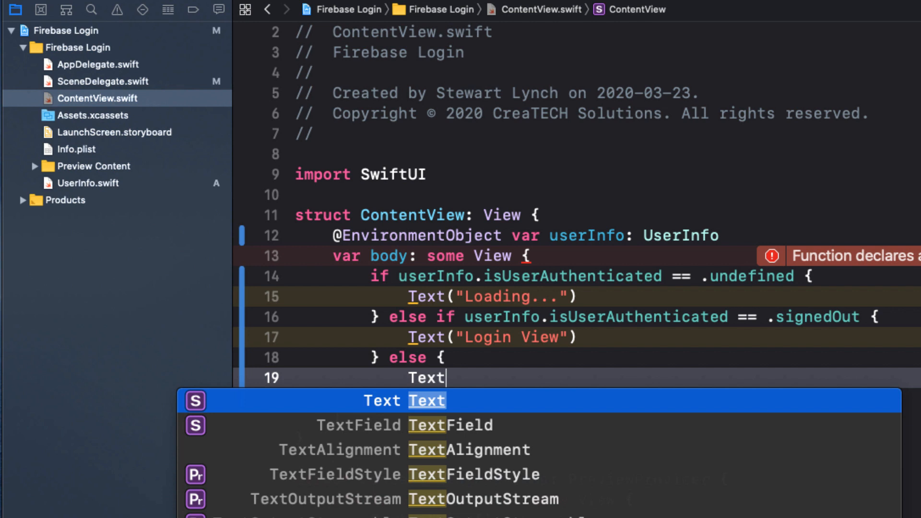
type("(\"Hom")
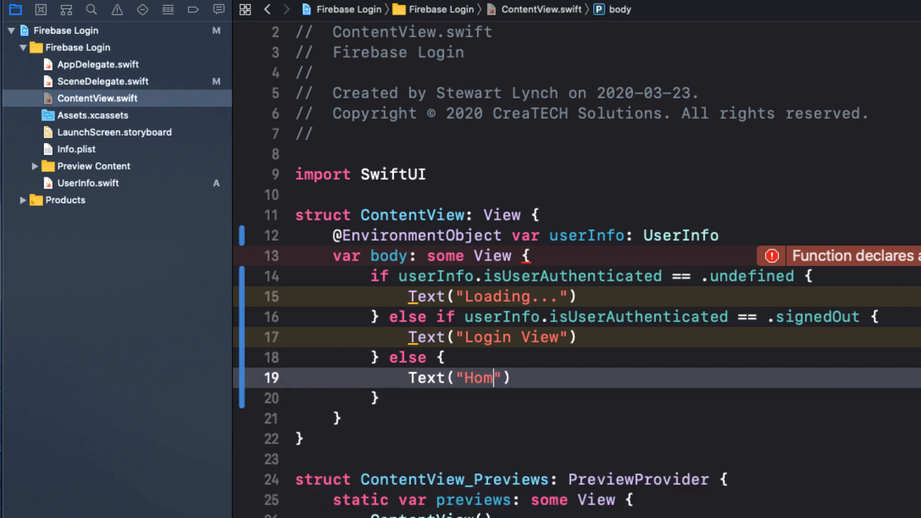
type("e View")
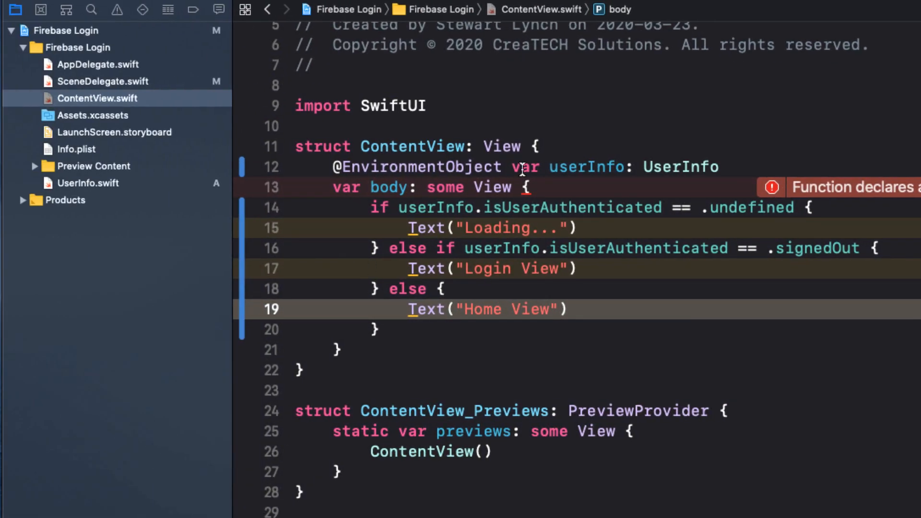
type("Group {")
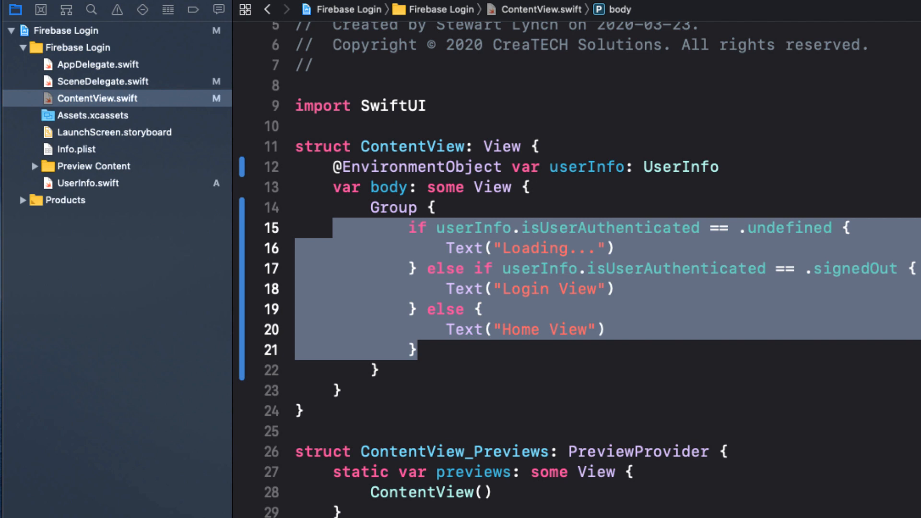
mouse_move(379, 392)
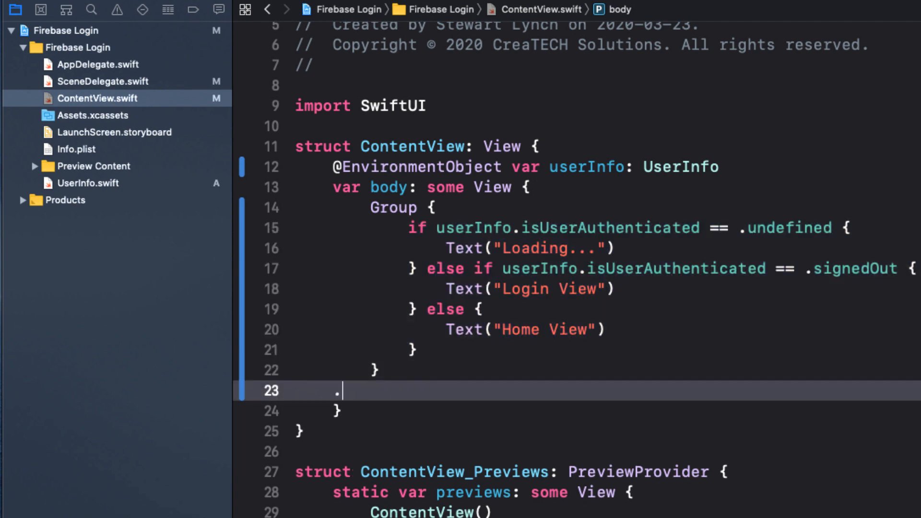
- Add .onAppear calling self.userInfo.configureFirebaseStateDidChange() to the Group
type("onAppear(perform: (() -> Void)?")
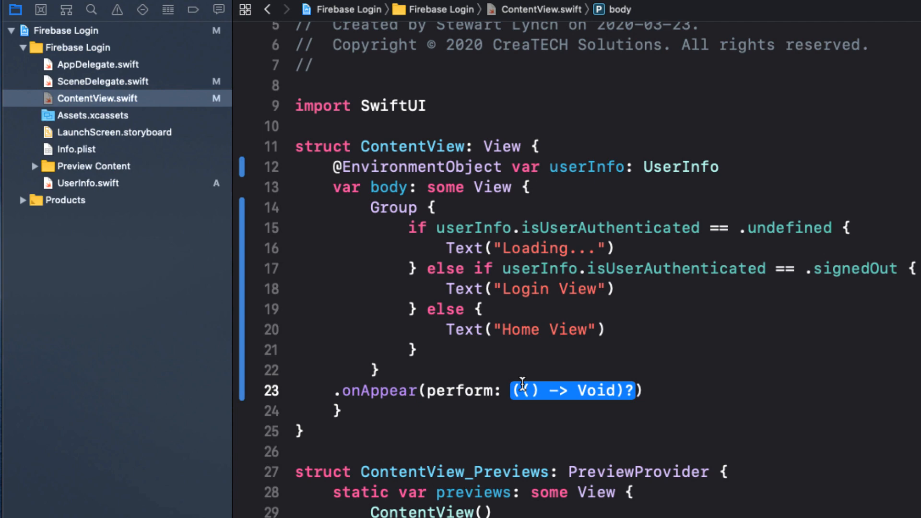
type("self.")
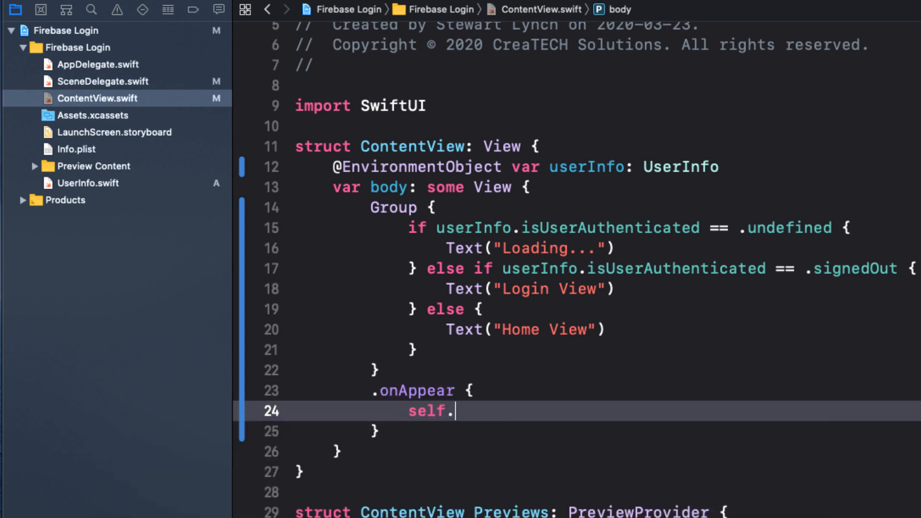
type("userInfo.configureFirebaseStateDidChange(")
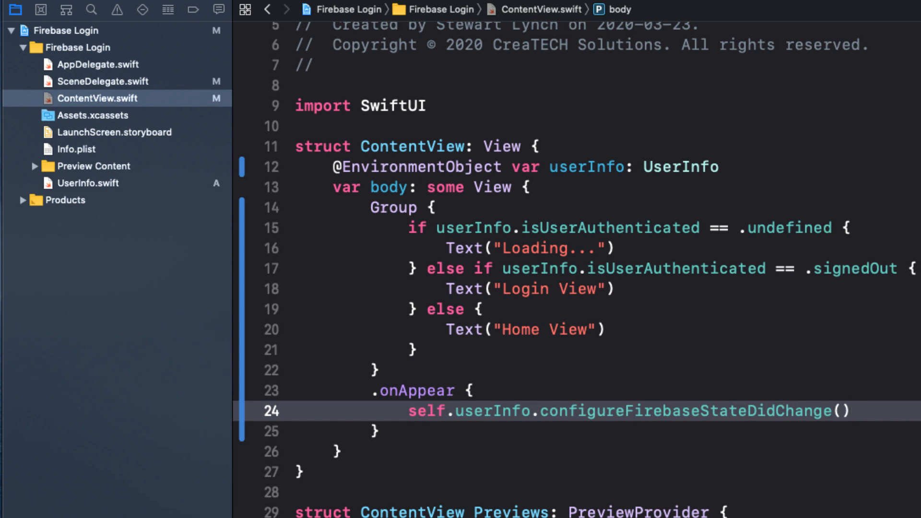
right_click(98, 98)
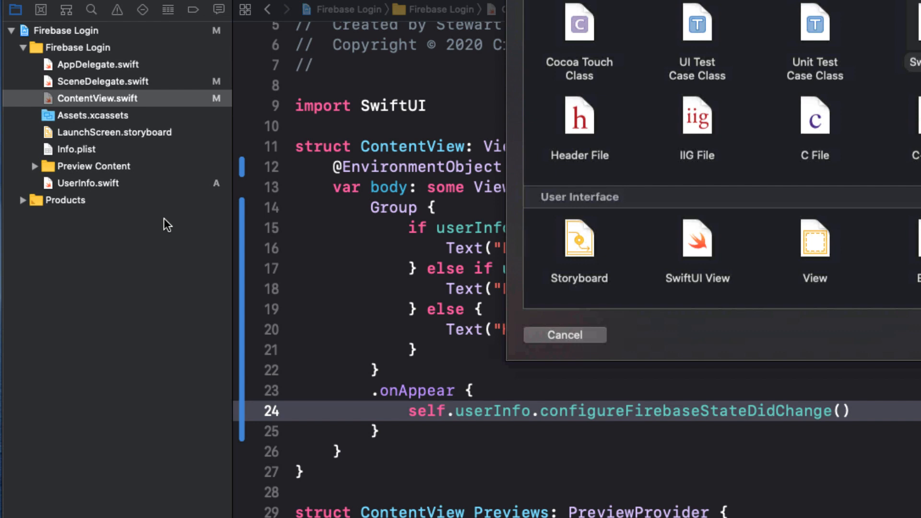
left_click(500, 321)
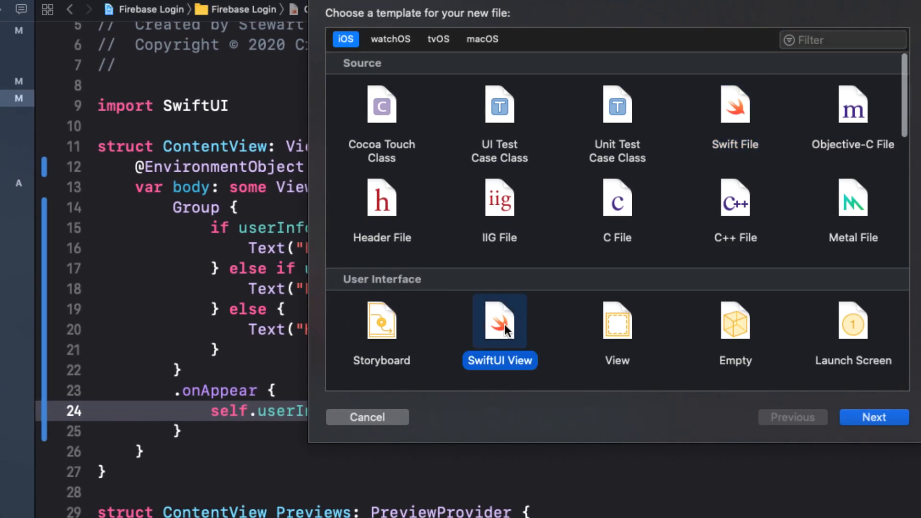
left_click(874, 417)
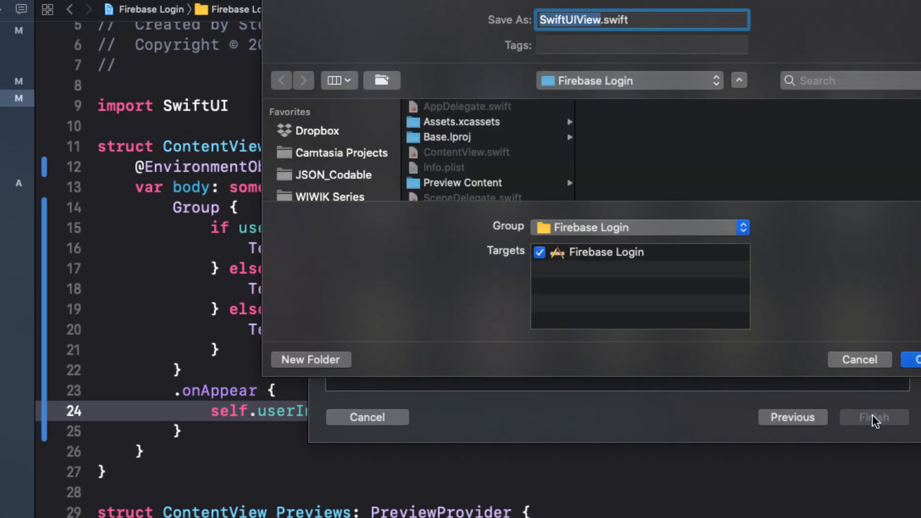
left_click(873, 417)
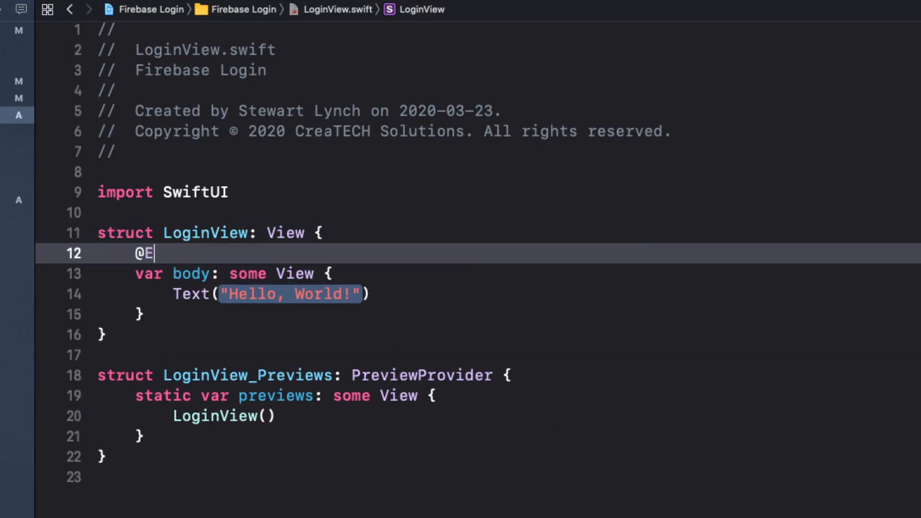
type("nvironmentObject")
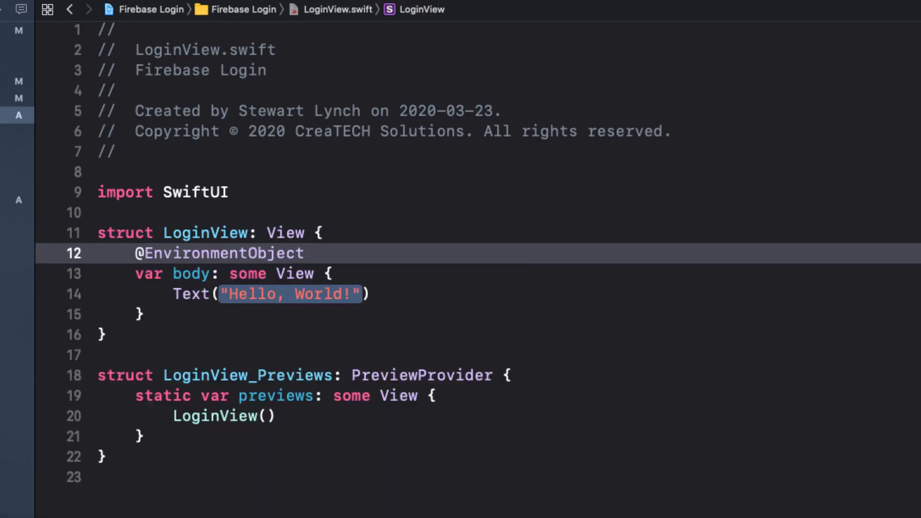
type("var userInfo:UserInfo")
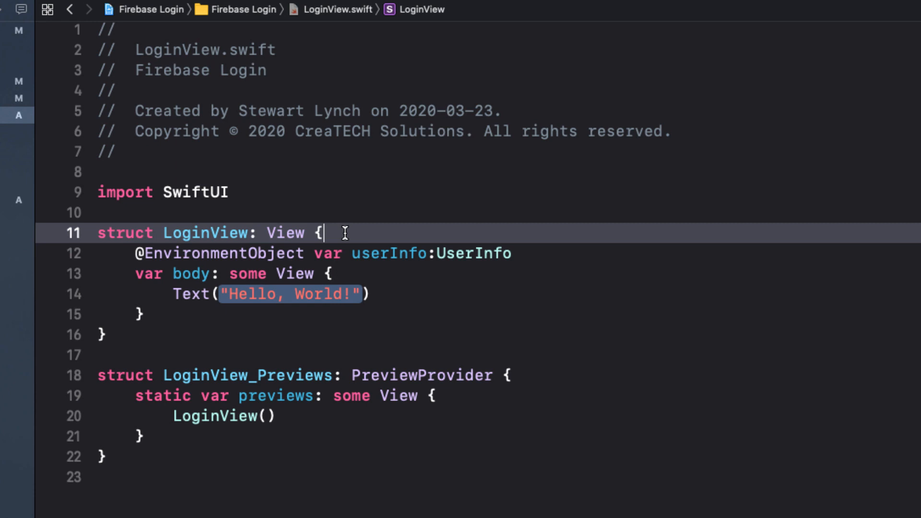
mouse_move(179, 293)
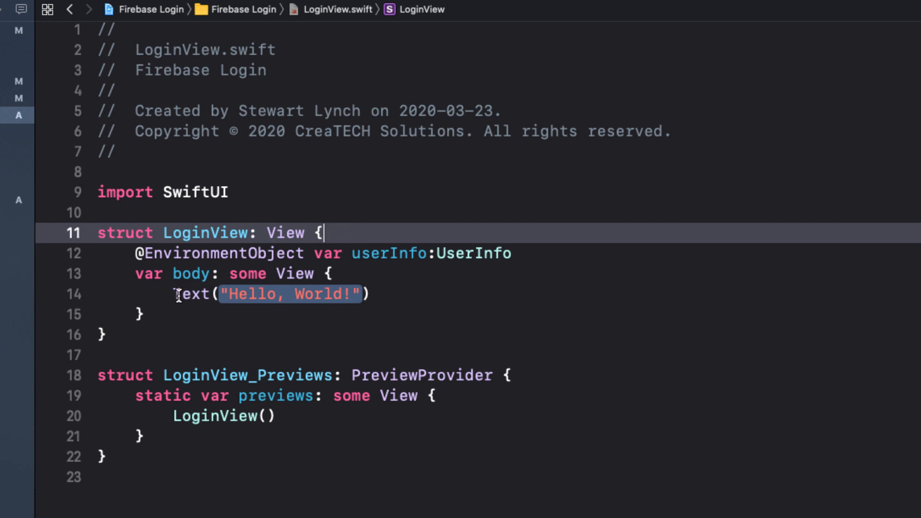
- Replace the Hello World text with a Login button setting self.userInfo.isUserAuthenticated = .signedIn
type("Button(\"Login\") {")
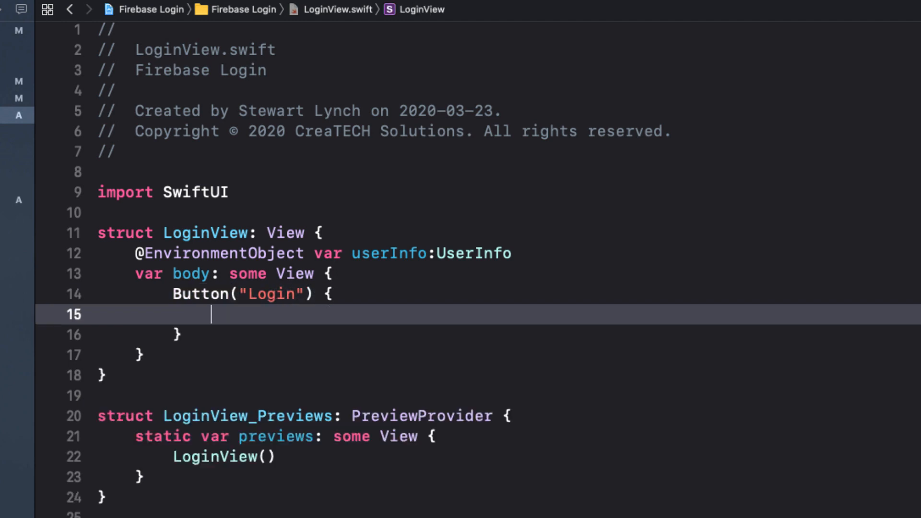
type("self.userInfo.isUserAuthenticated")
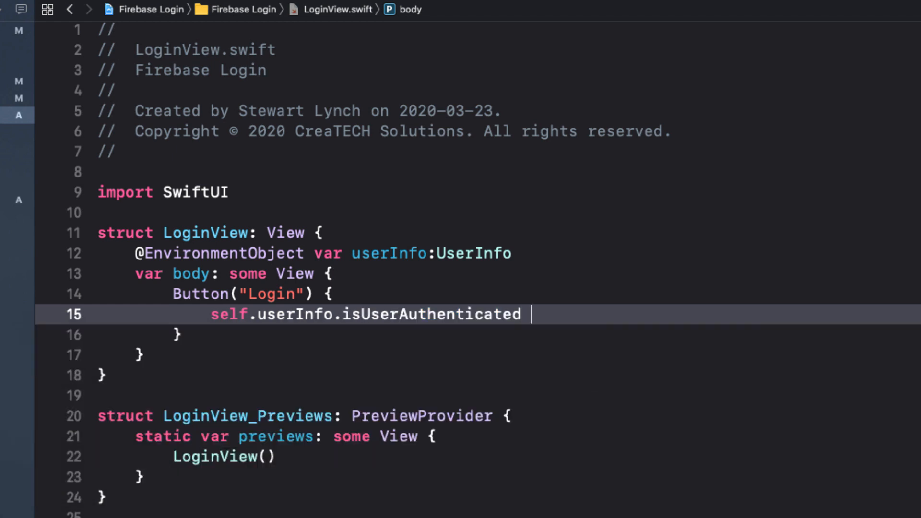
type("= .signed")
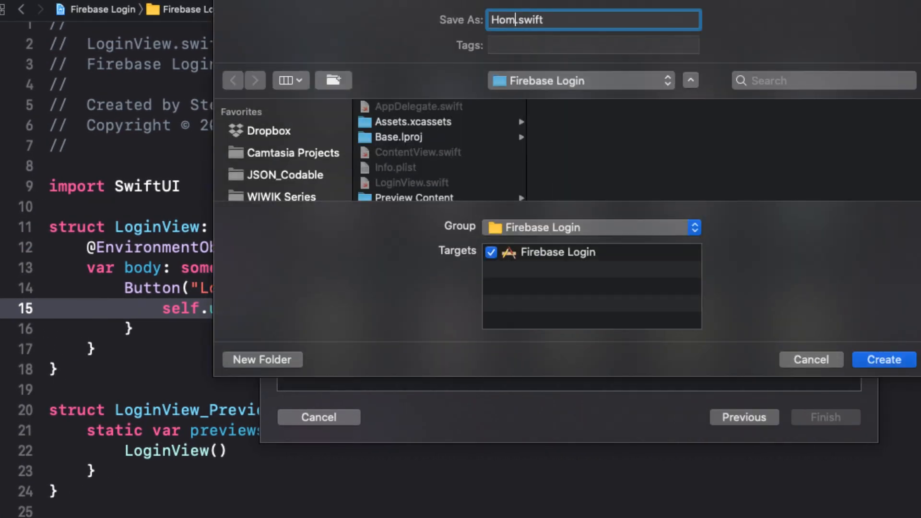
- Create HomeView with a userInfo environment object and a NavigationView titled 'Firebase Login'
left_click(884, 360)
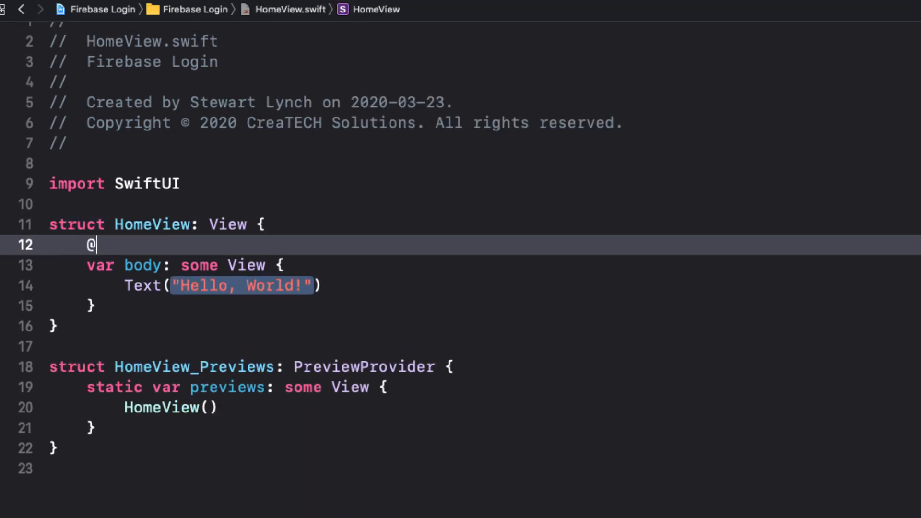
type("EnvironmentObject var userInfo:")
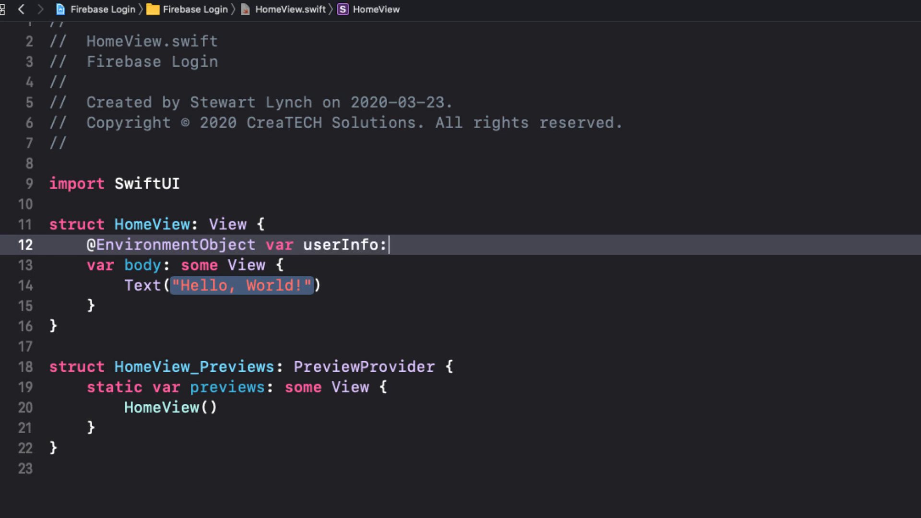
type("UserInfo")
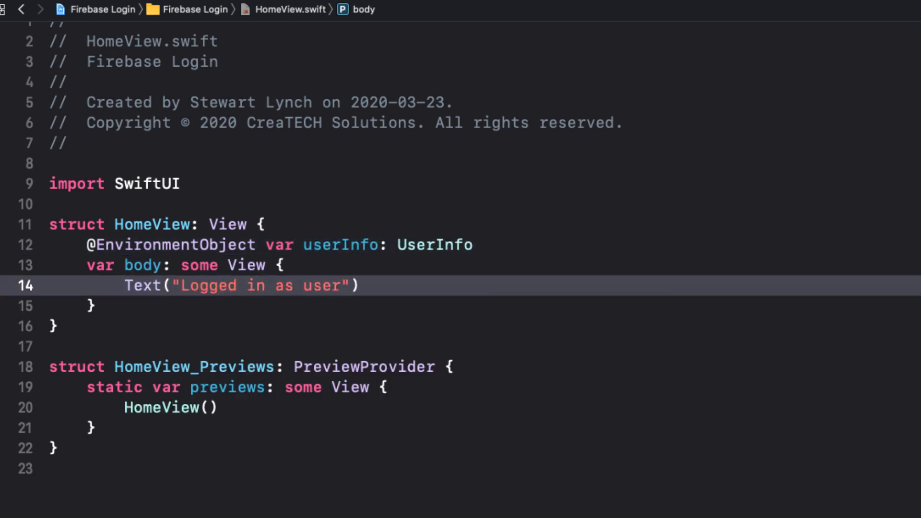
type("NavigationView {")
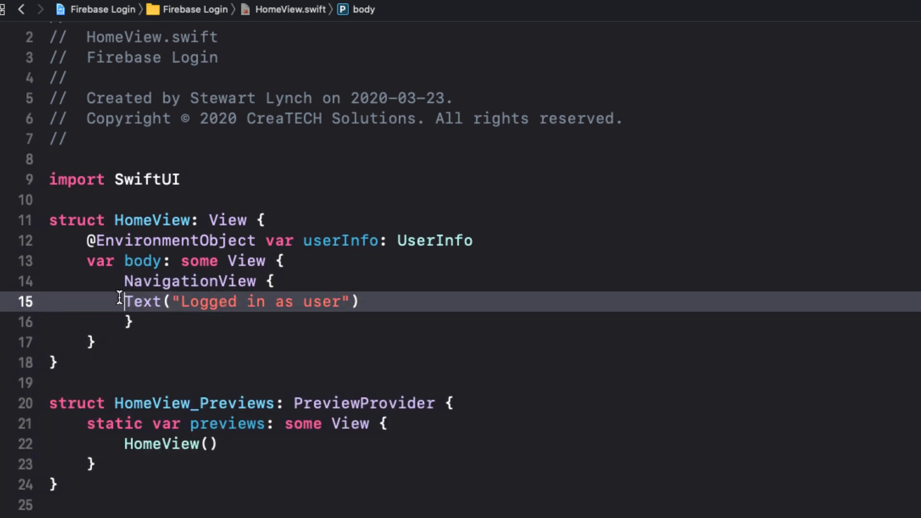
type(".navigationBarTitle(title: Text")
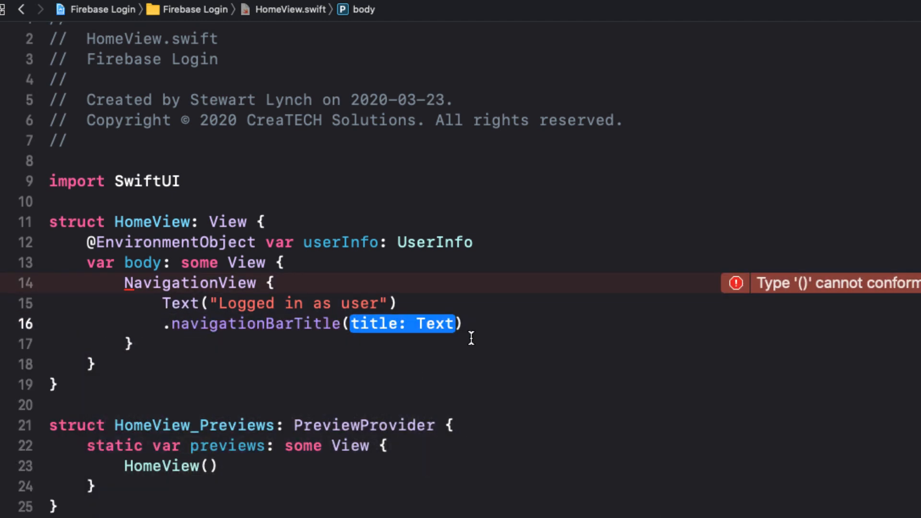
type("\"Firebase Login\"")
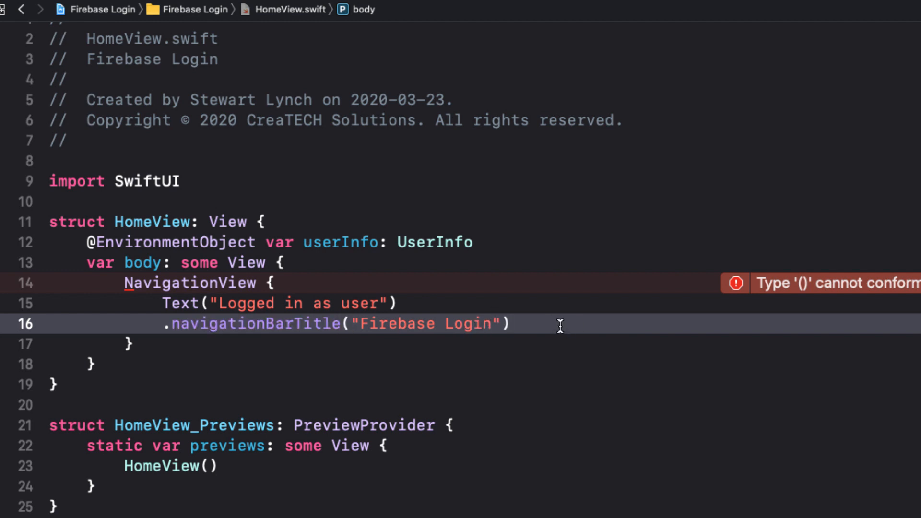
- Add a trailing 'Log Out' bar button setting self.userInfo.isUserAuthenticated = .signedOut
key("enter")
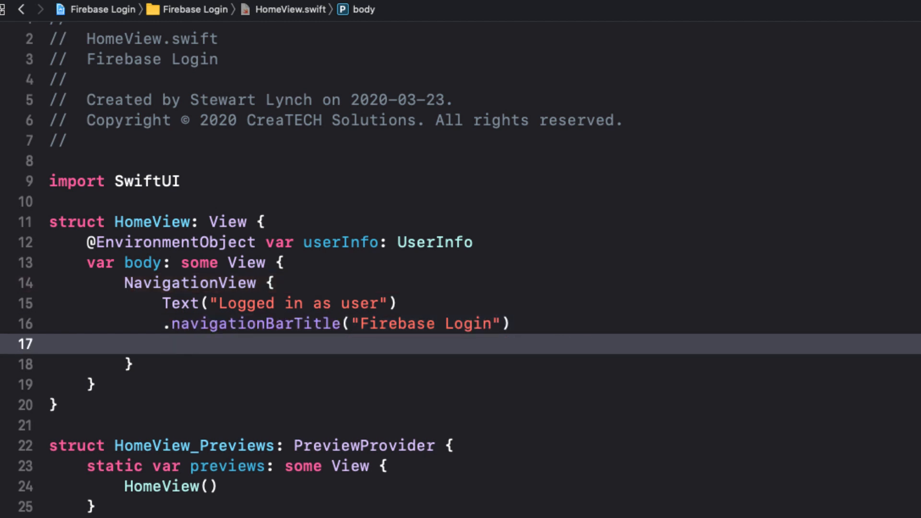
type(".navigationBarItems(trailing: Button(")
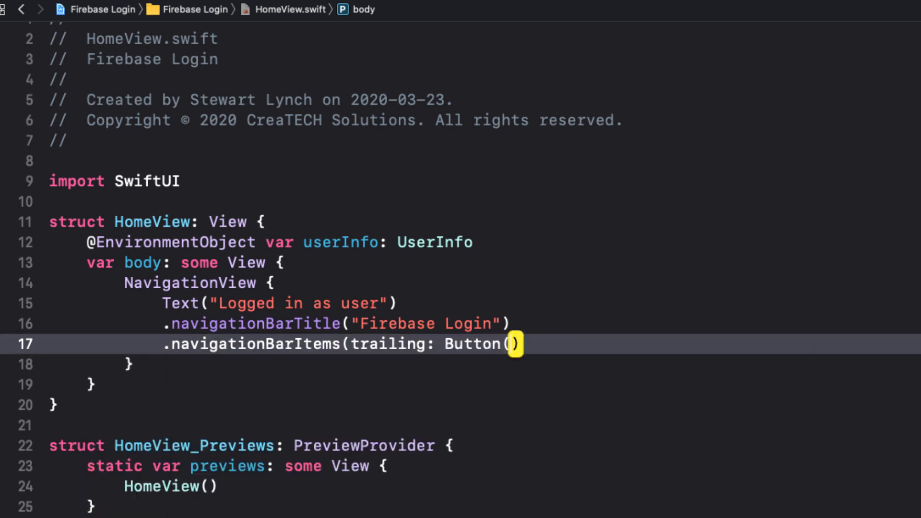
type("\"Log Out")
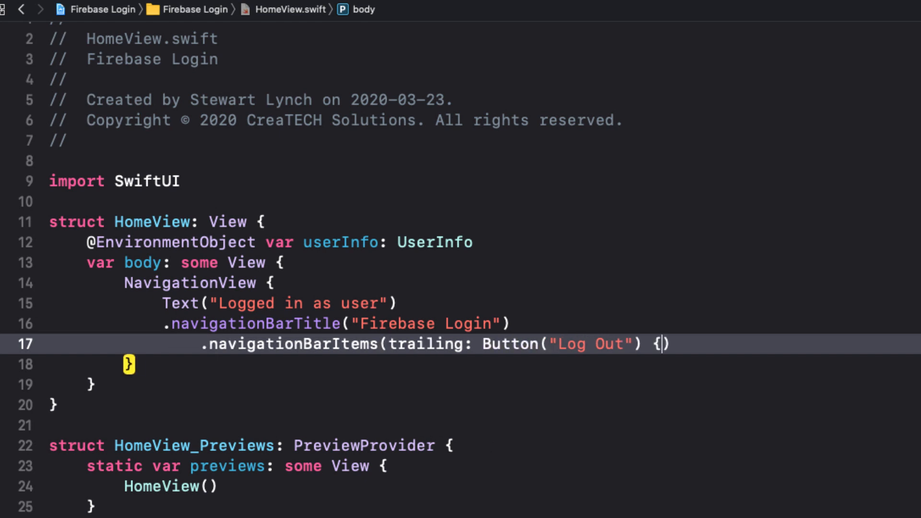
type("self.userInfo")
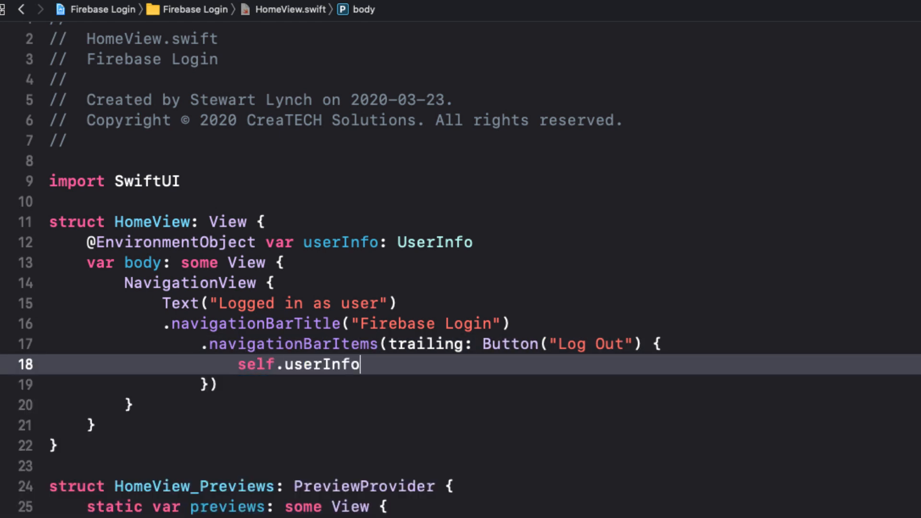
type(".isUserAuthenticated =")
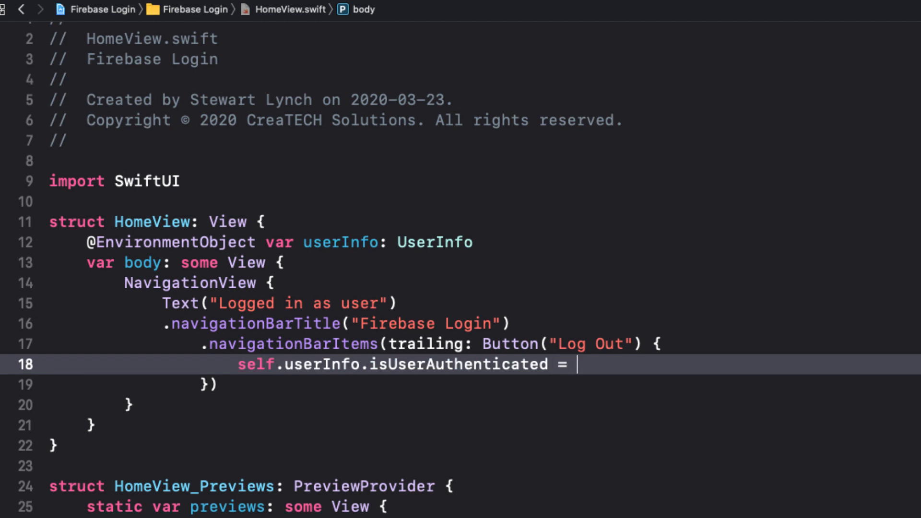
type(".signedOut")
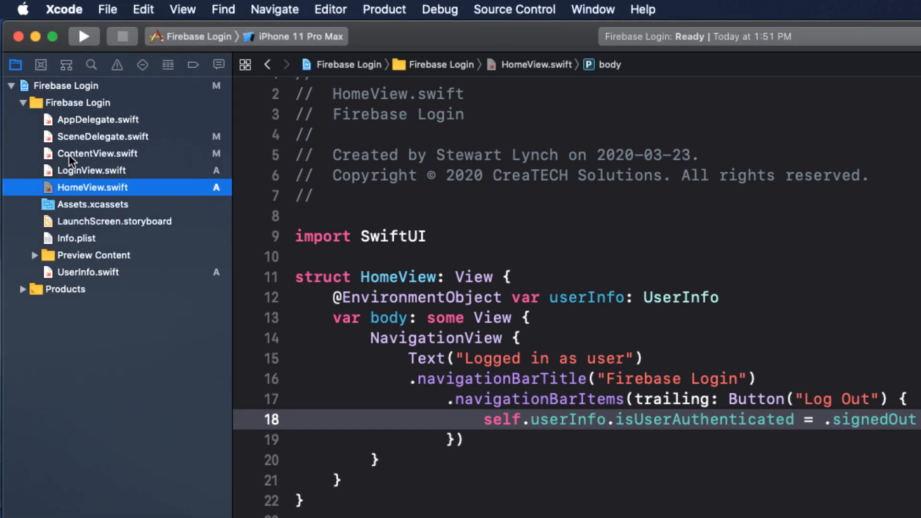
- In ContentView replace Text("Login View") with LoginView() and Text("Home View") with HomeView()
left_click(98, 154)
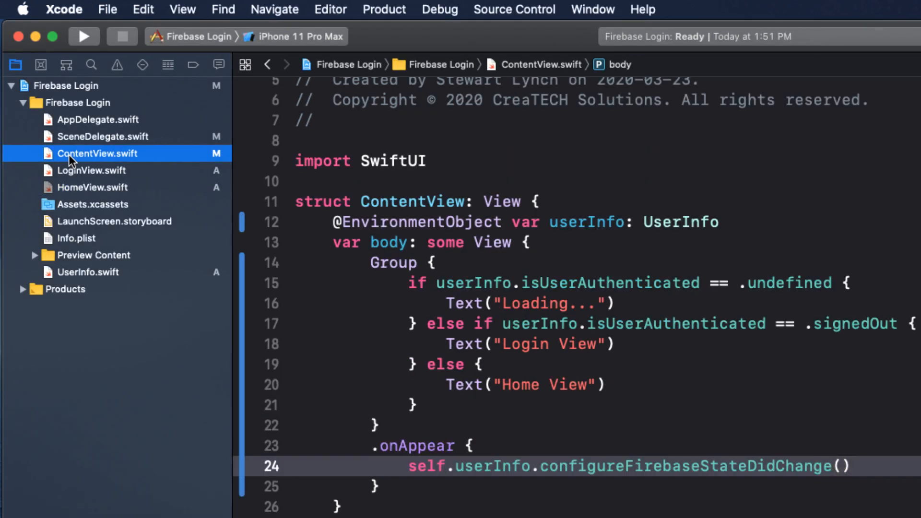
left_click(452, 344)
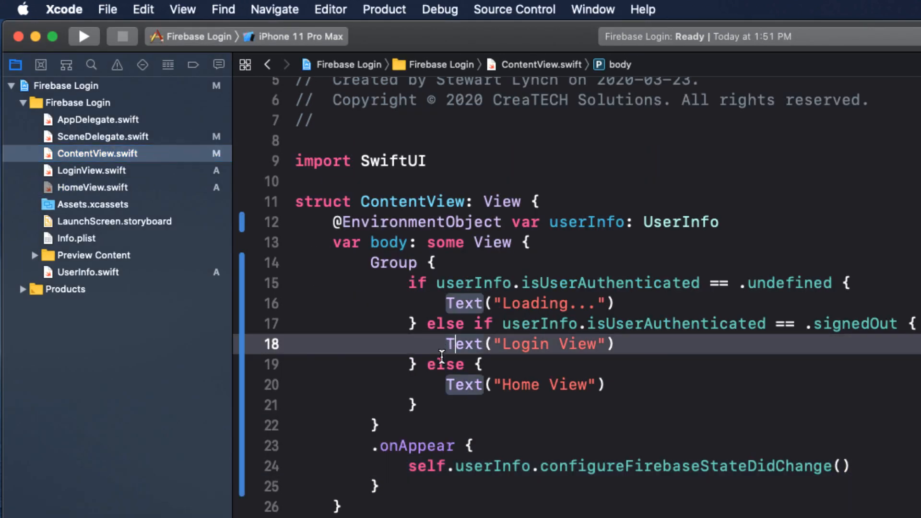
double_click(465, 343)
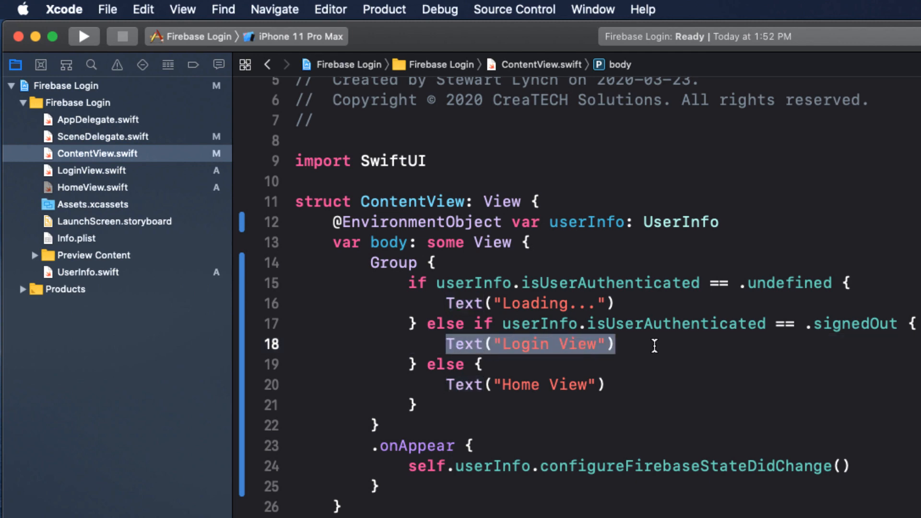
type("LoginVi")
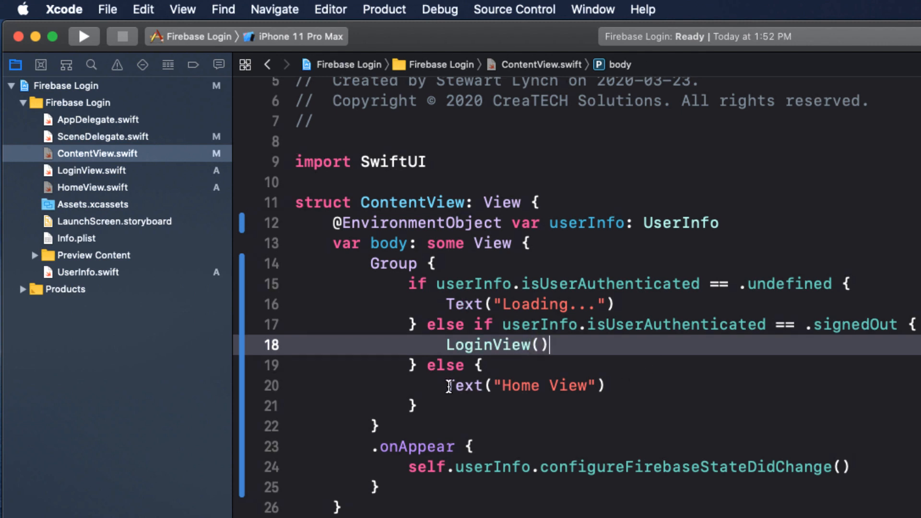
double_click(524, 385)
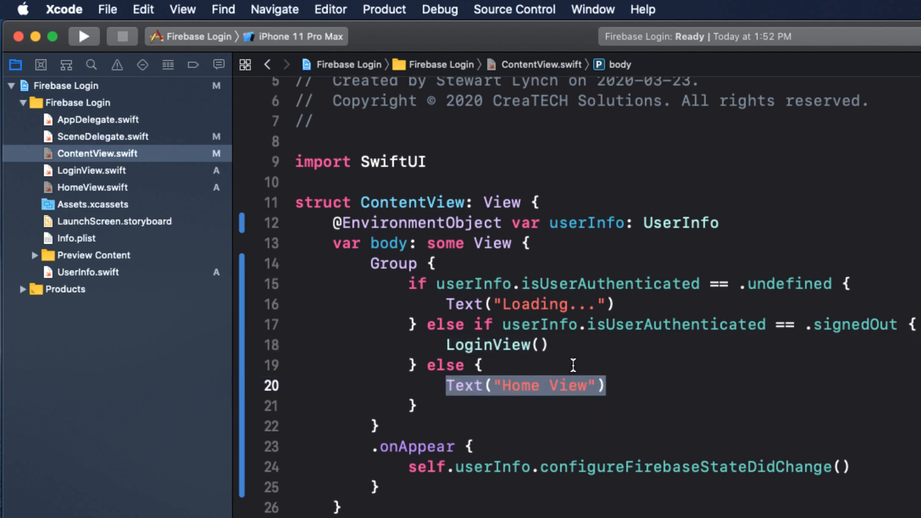
type("HomeView")
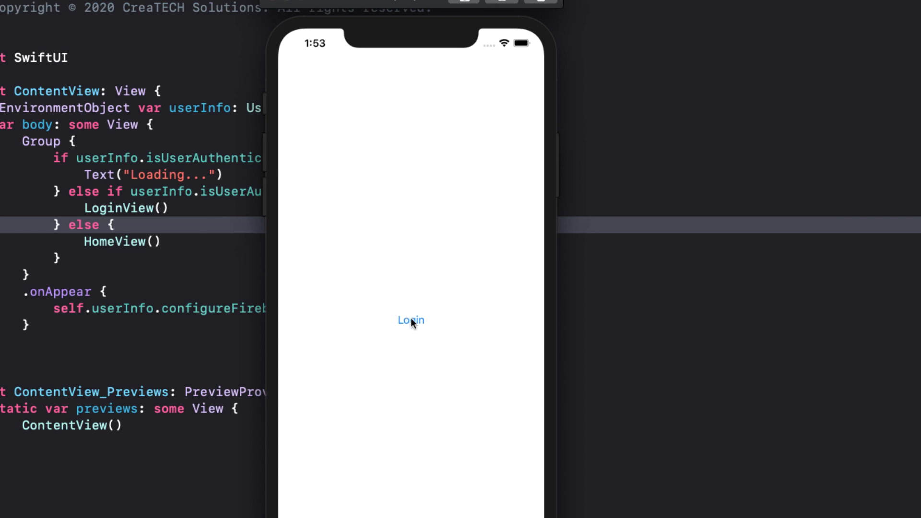
- In the Simulator, log in to reach the Firebase Login home screen, then log out back to Login
left_click(410, 320)
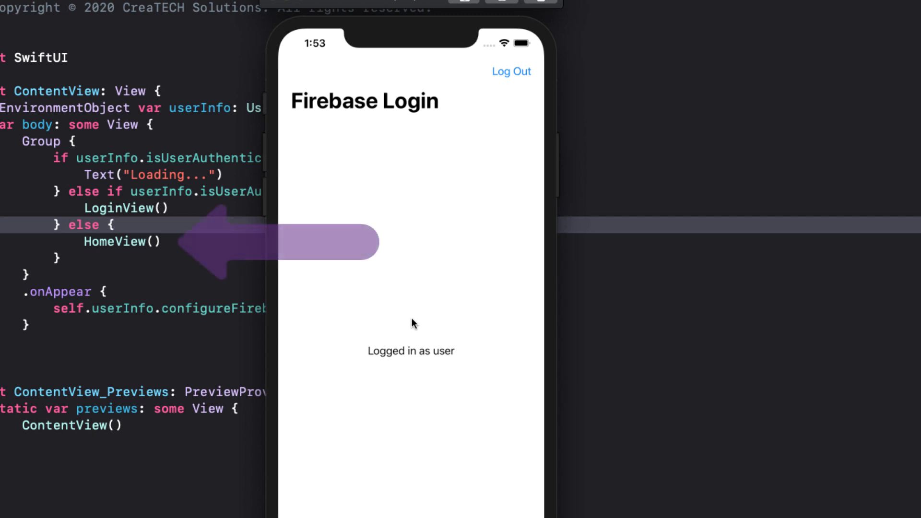
mouse_move(516, 167)
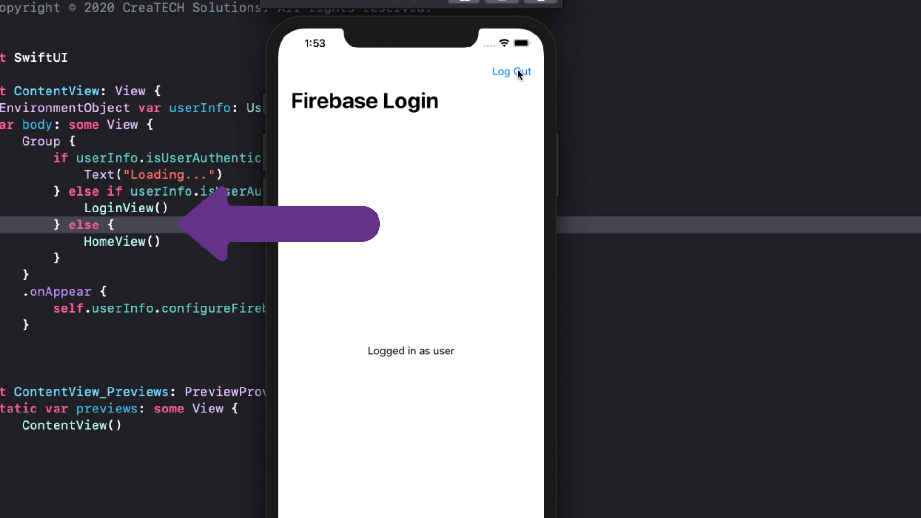
left_click(510, 71)
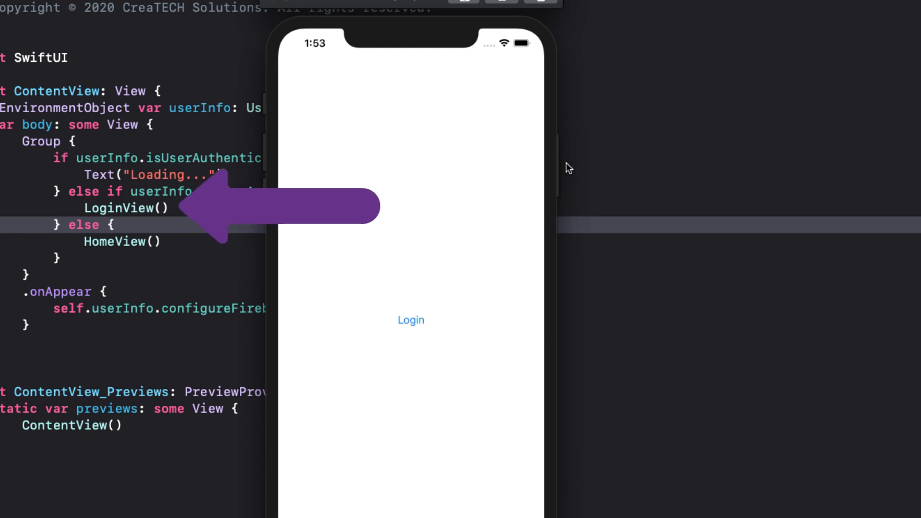